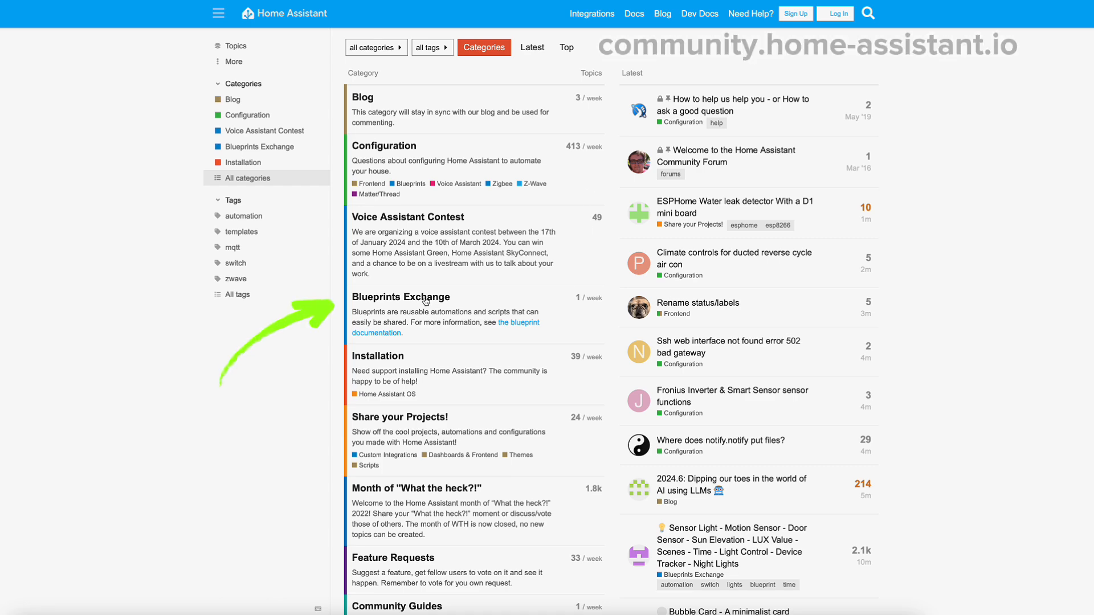
Show all-time top Blueprints Exchange topics by views and right-click the motion light topic.
left_click(400, 296)
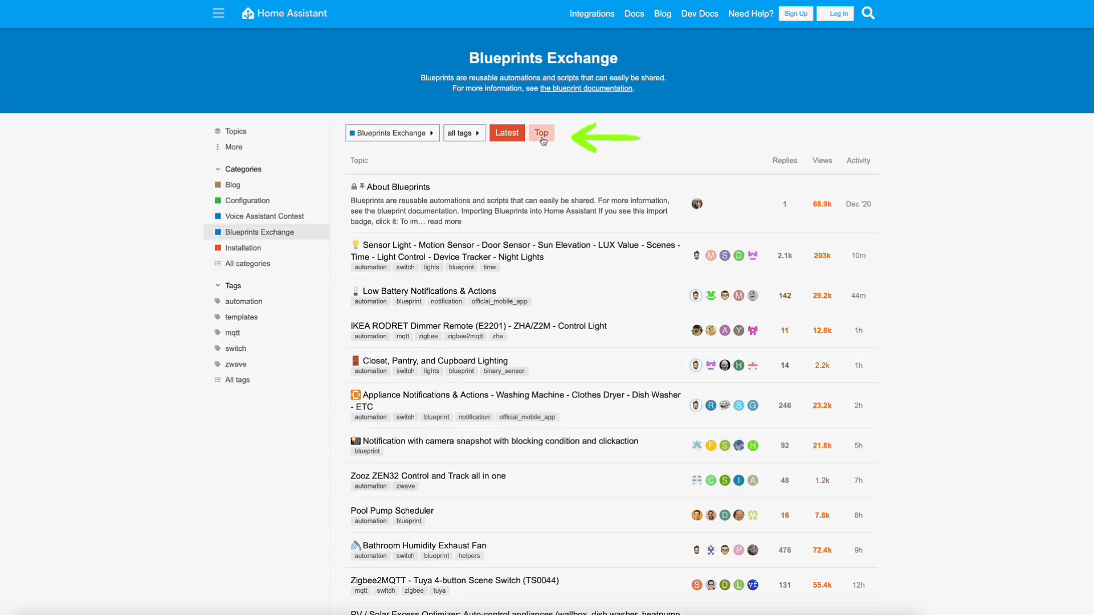
left_click(541, 133)
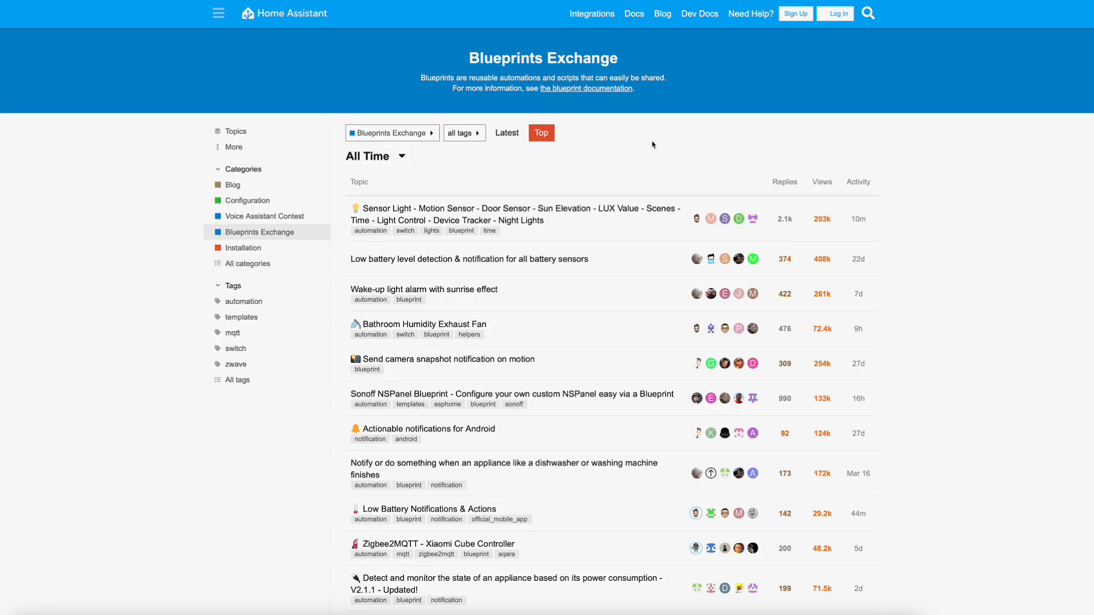
left_click(817, 182)
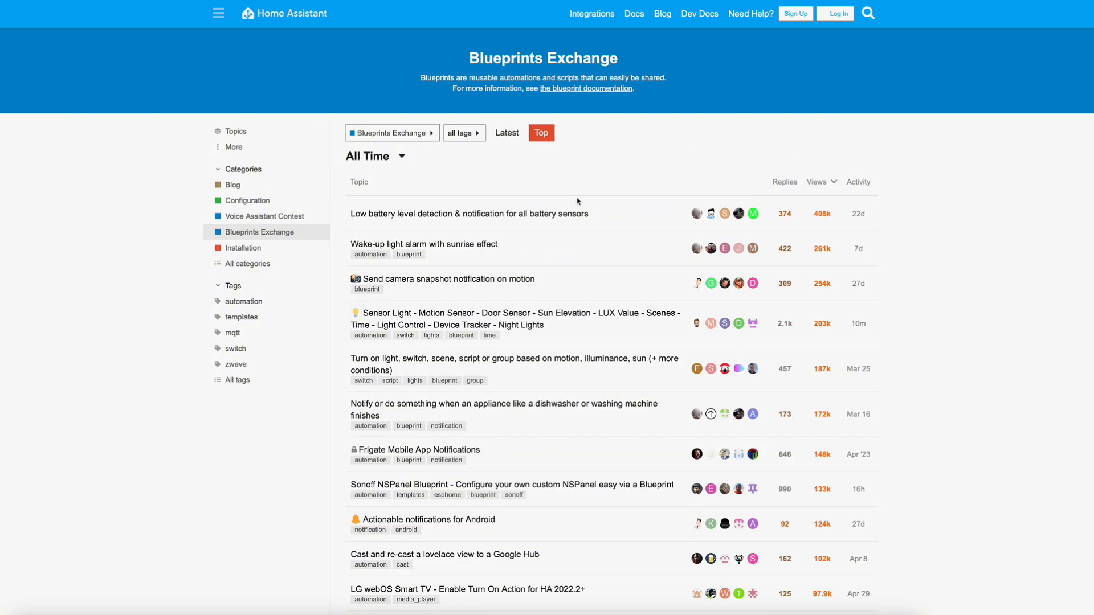
right_click(423, 244)
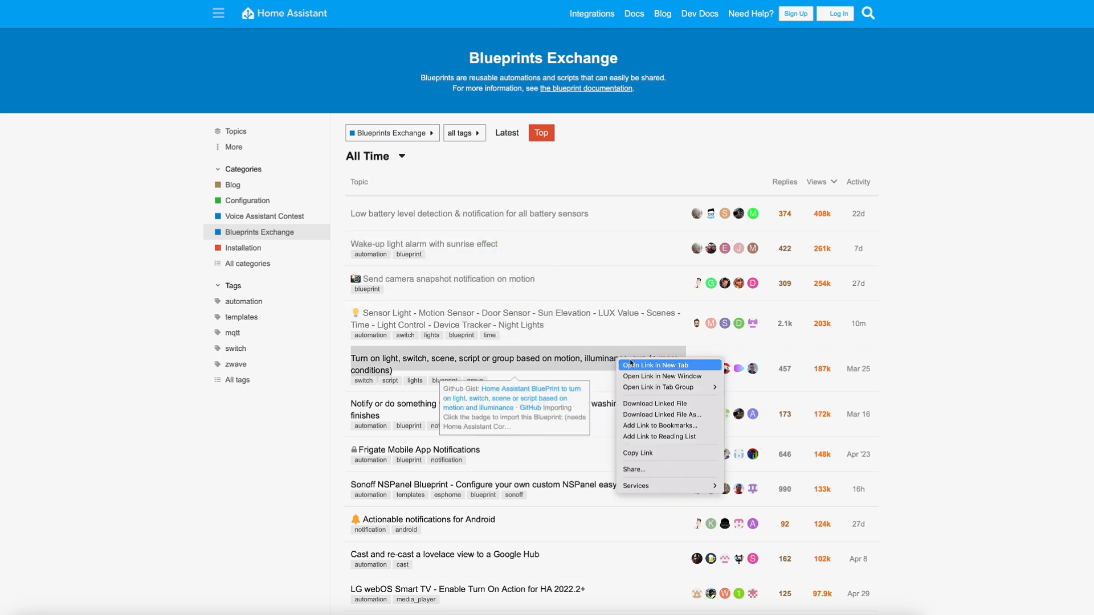
Open the low battery detection topic in a new tab and scroll to its blueprint code.
left_click(469, 214)
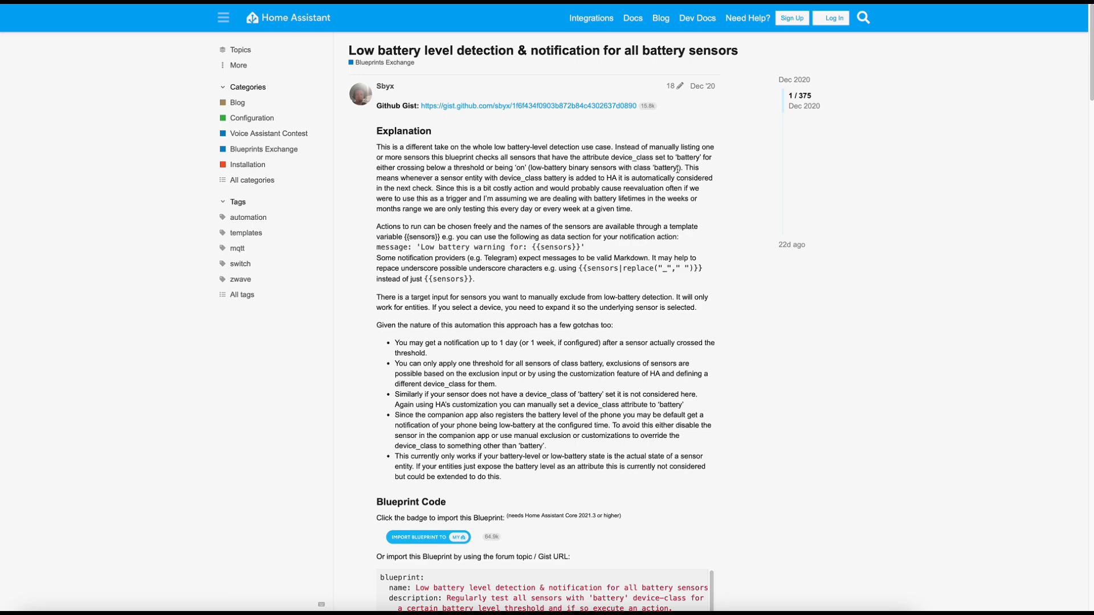
scroll("down", 3)
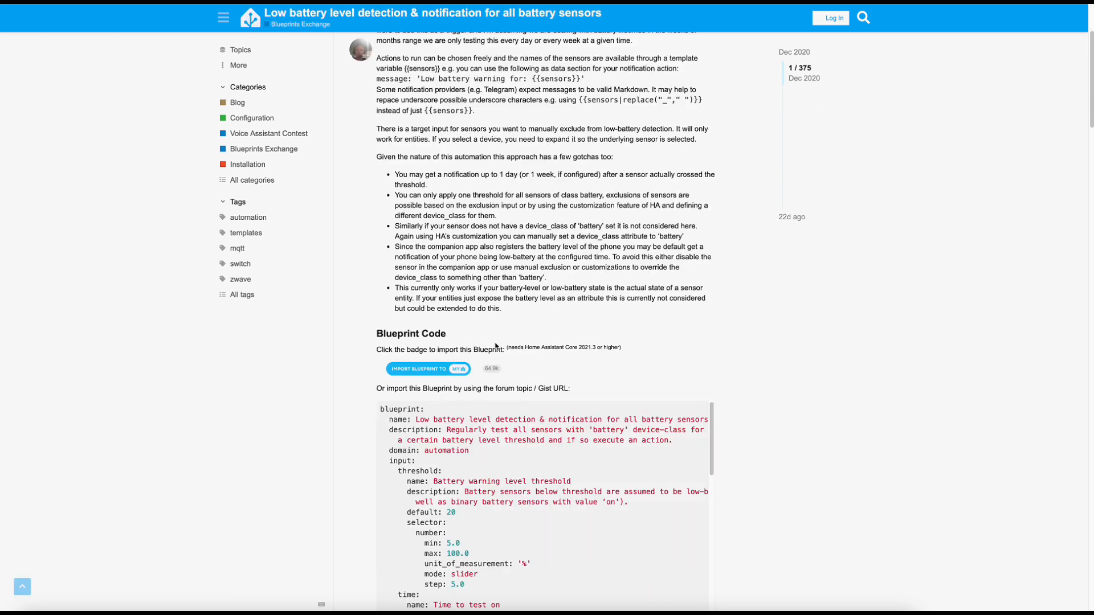
Import the Low battery level detection blueprint, overriding the existing version.
left_click(419, 368)
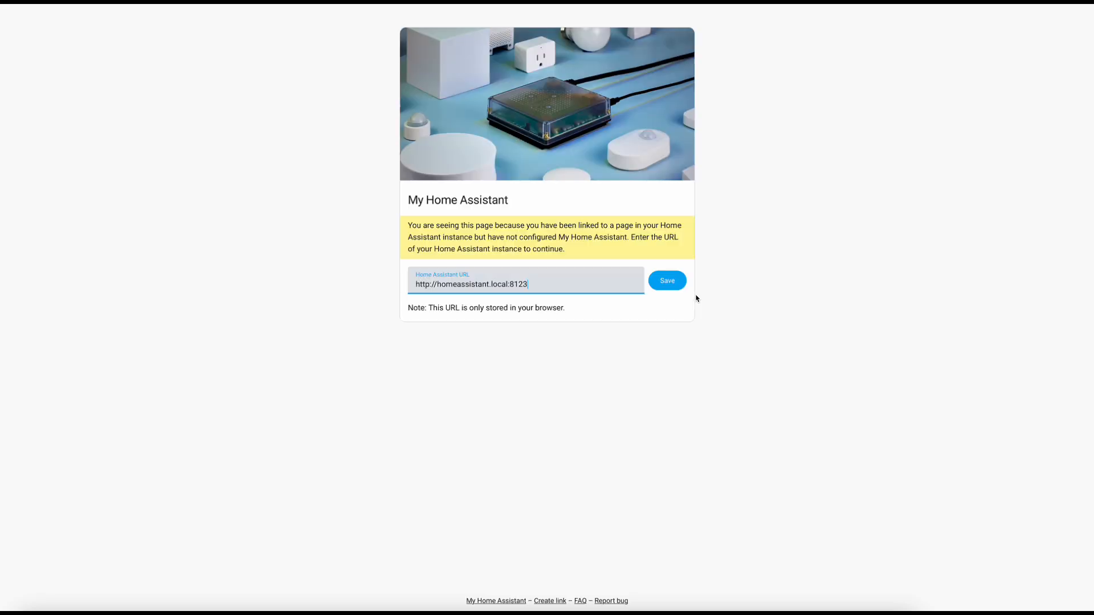
left_click(665, 280)
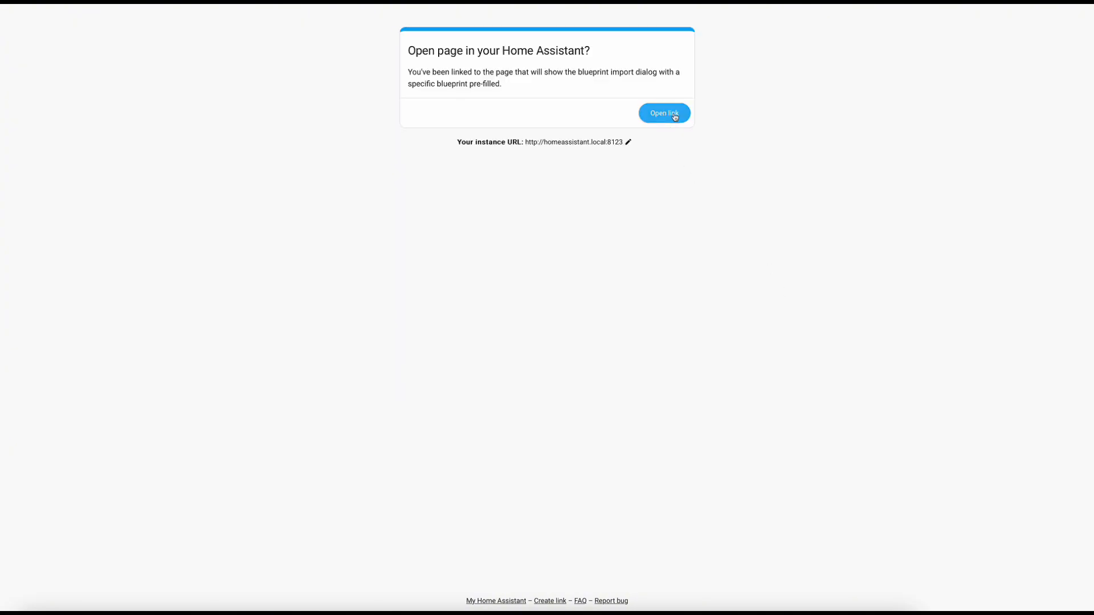
left_click(663, 113)
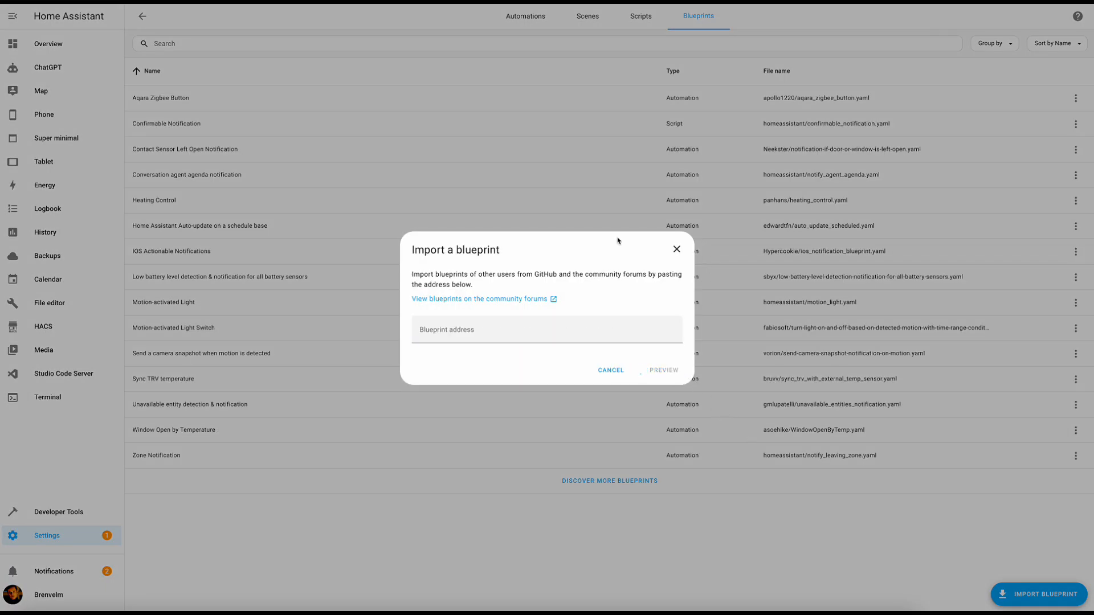
left_click(661, 370)
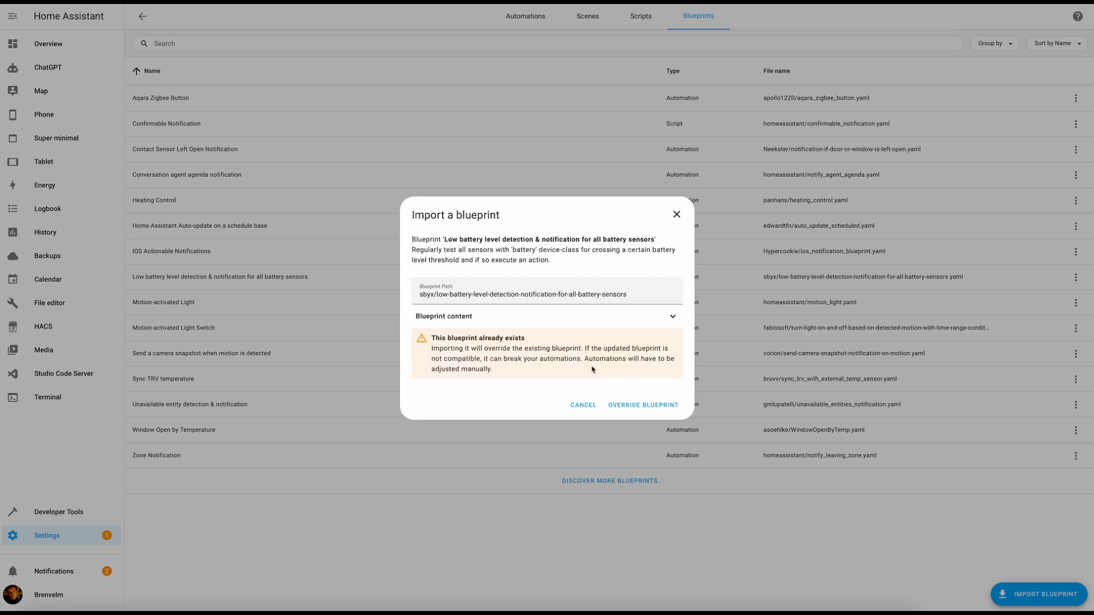
left_click(641, 404)
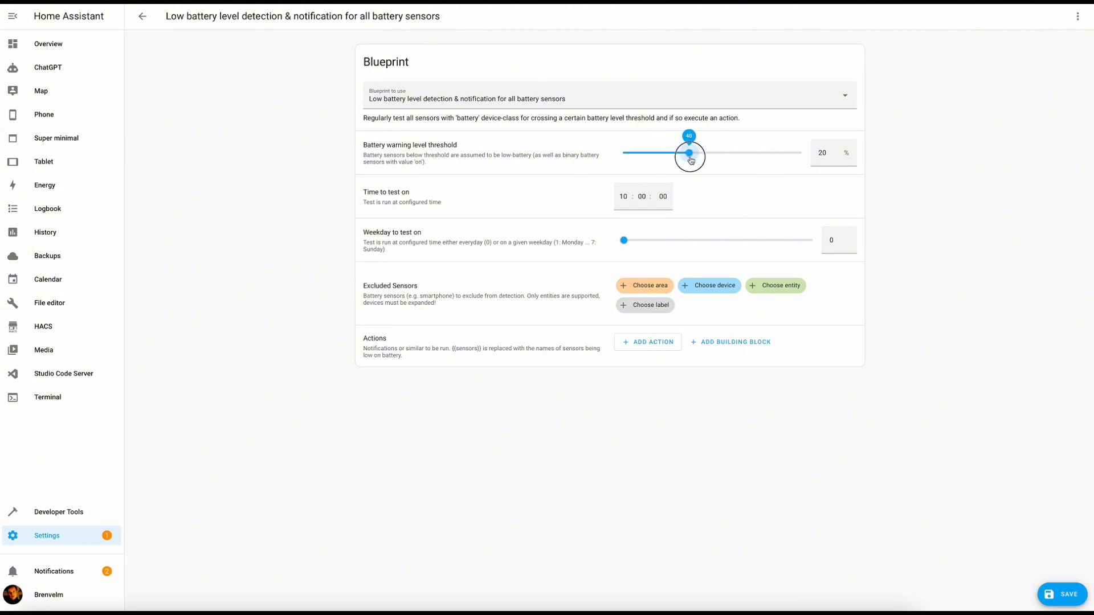
Set the battery threshold to 10% and test hour to 21, then save the automation.
left_click_drag(689, 153, 651, 153)
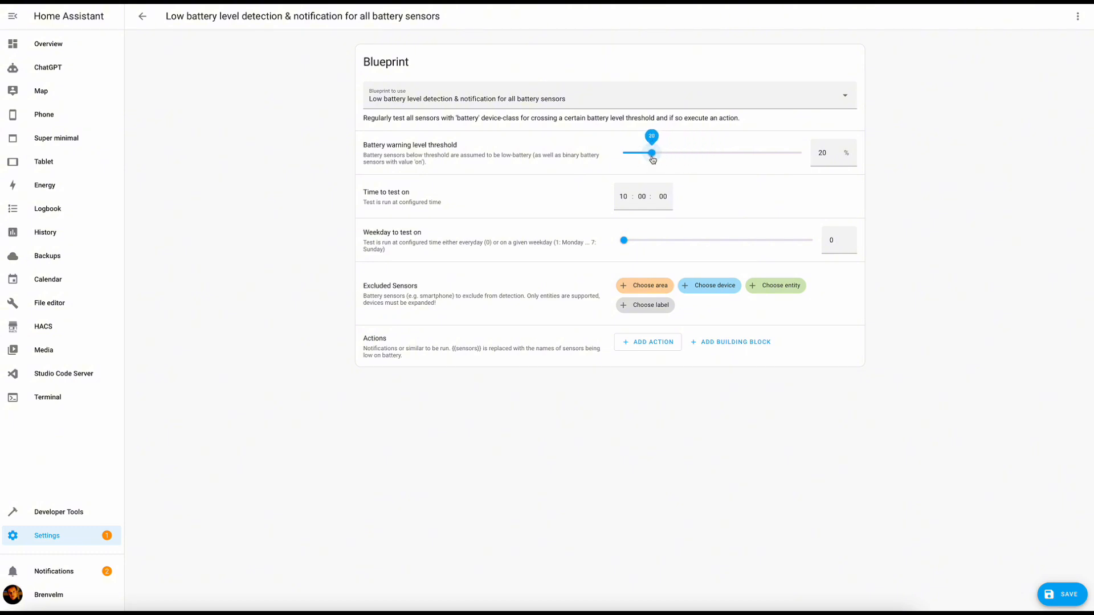
left_click_drag(650, 152, 631, 153)
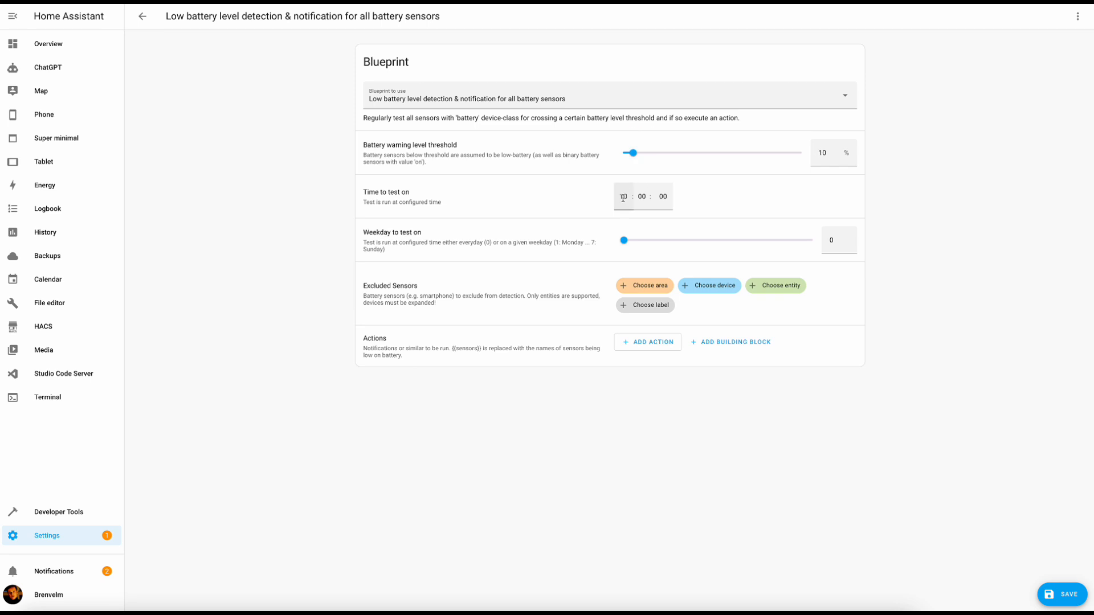
type("21")
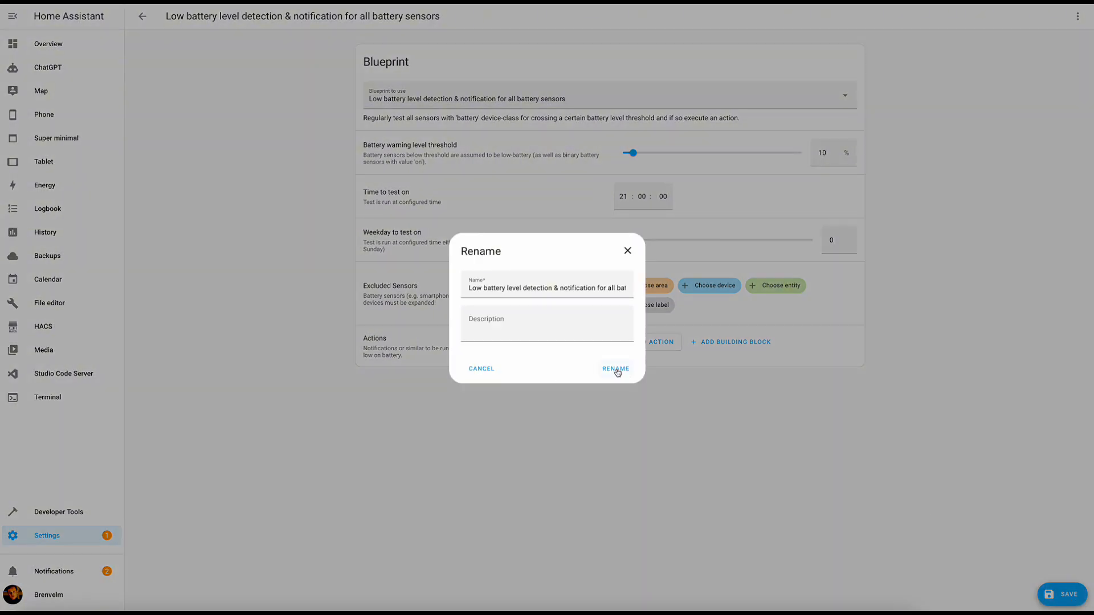
left_click(615, 369)
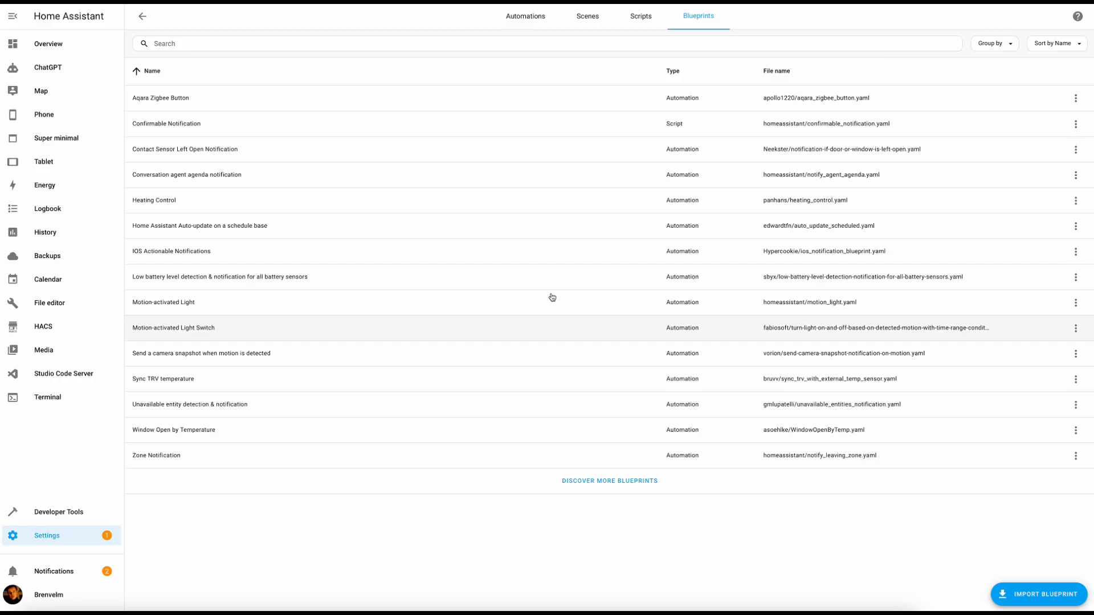
Change Home Batteries Check to 10%, hour 7, notifying mobile_app_w_iphone_15_pro.
left_click(524, 16)
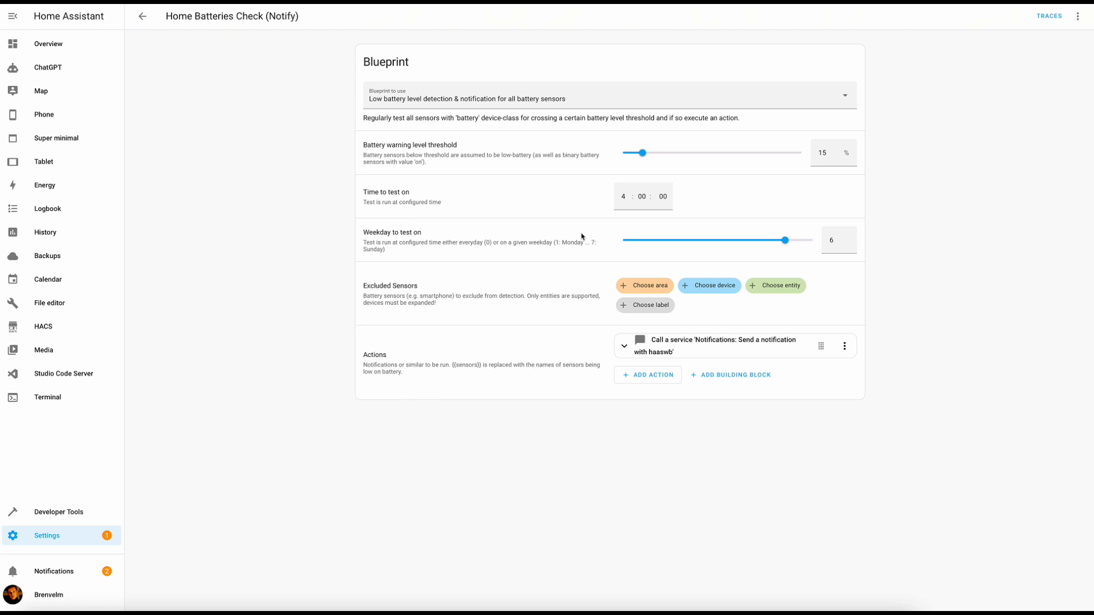
mouse_move(629, 175)
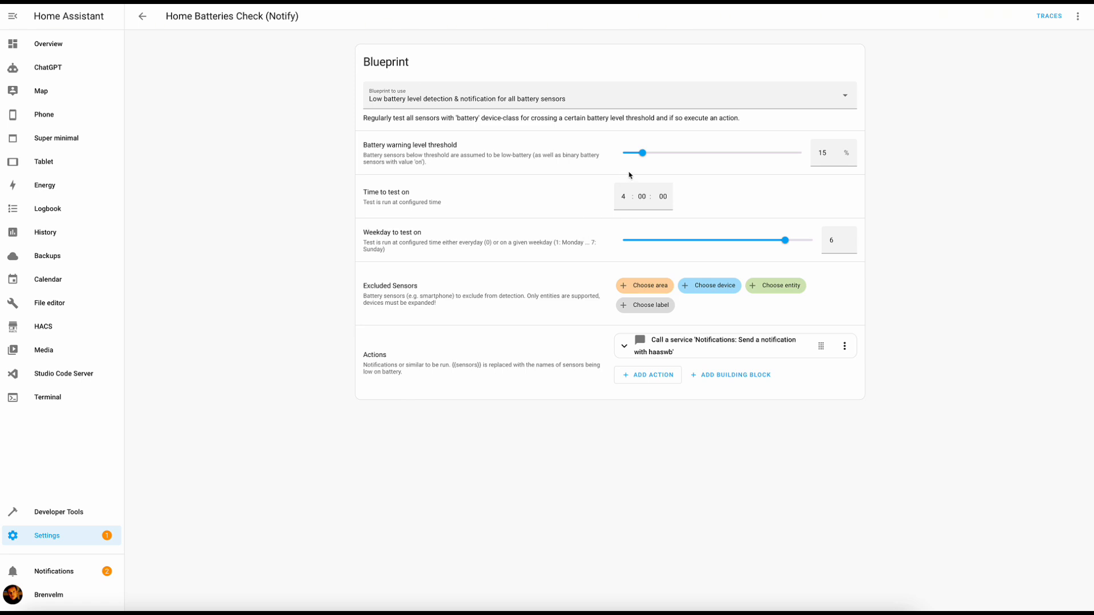
left_click_drag(640, 152, 631, 153)
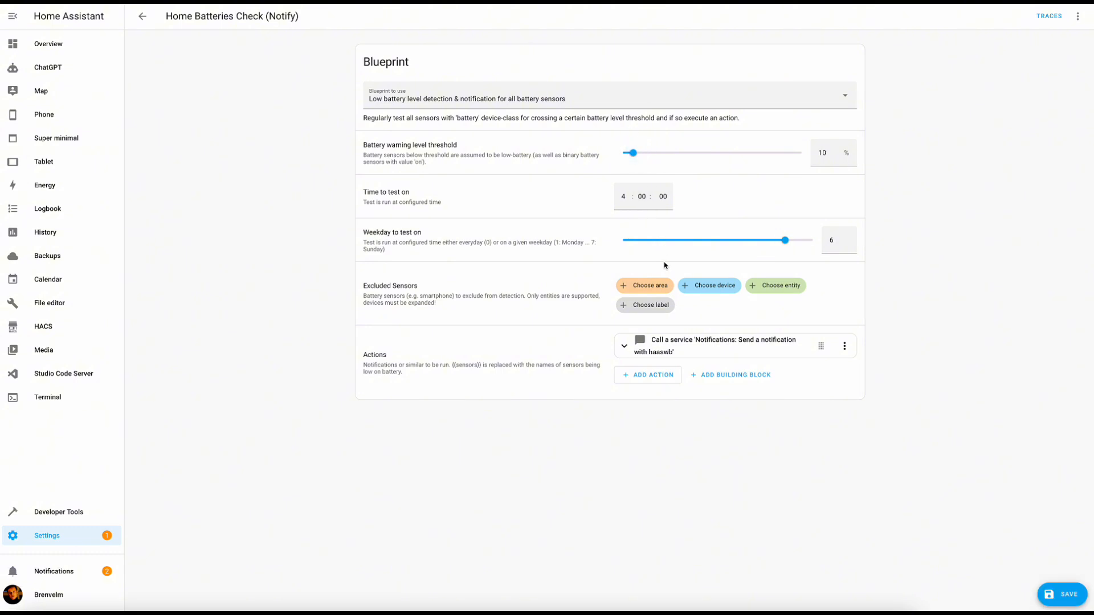
left_click(1078, 16)
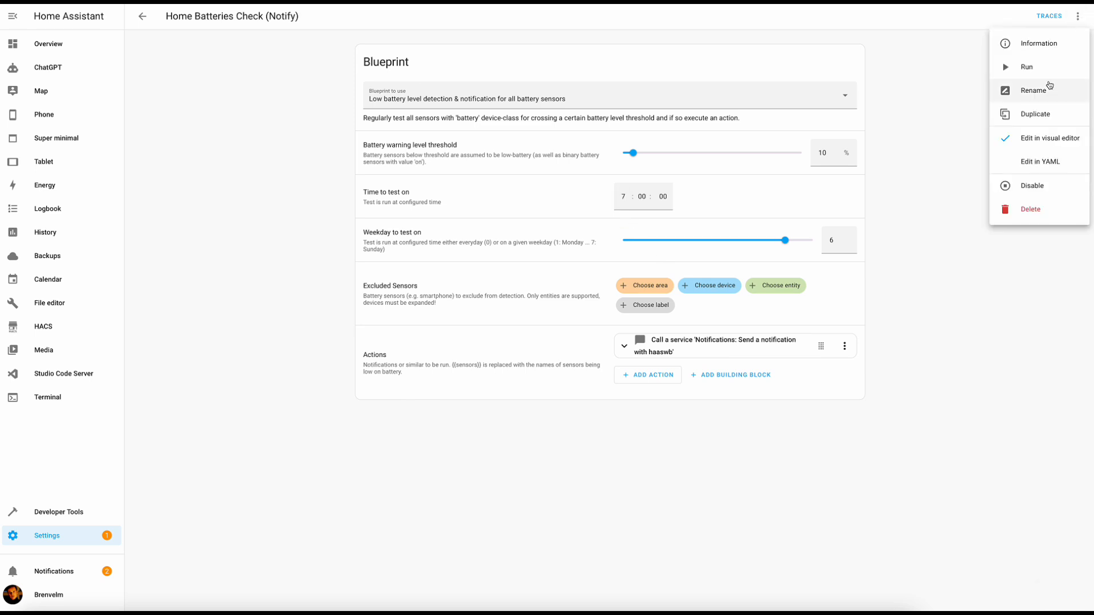
left_click(1026, 66)
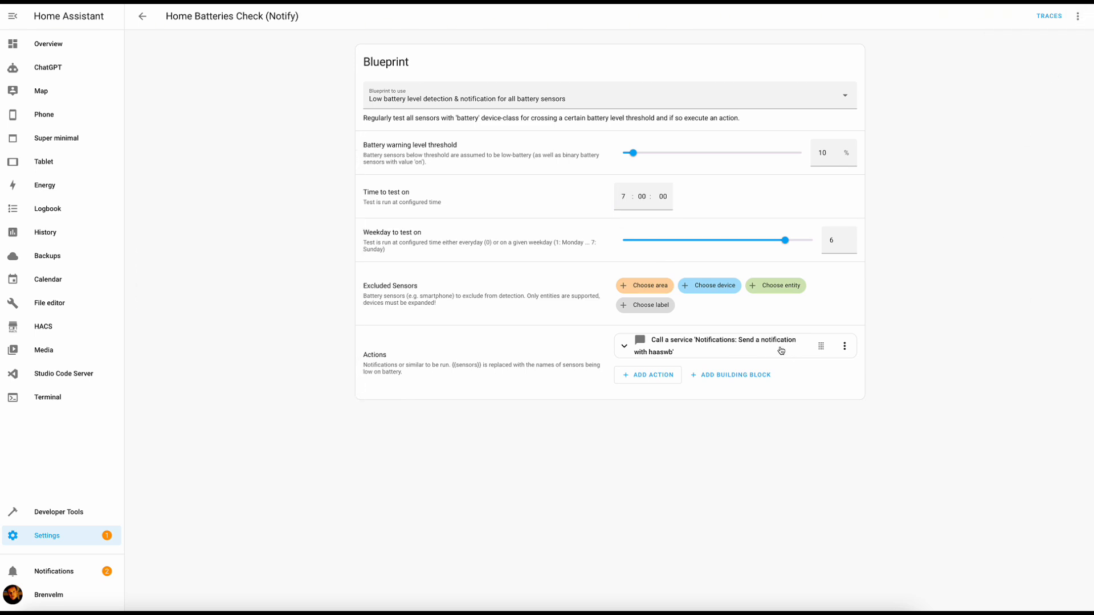
left_click(623, 345)
type("service: notify.mobile_app_w_iphone_")
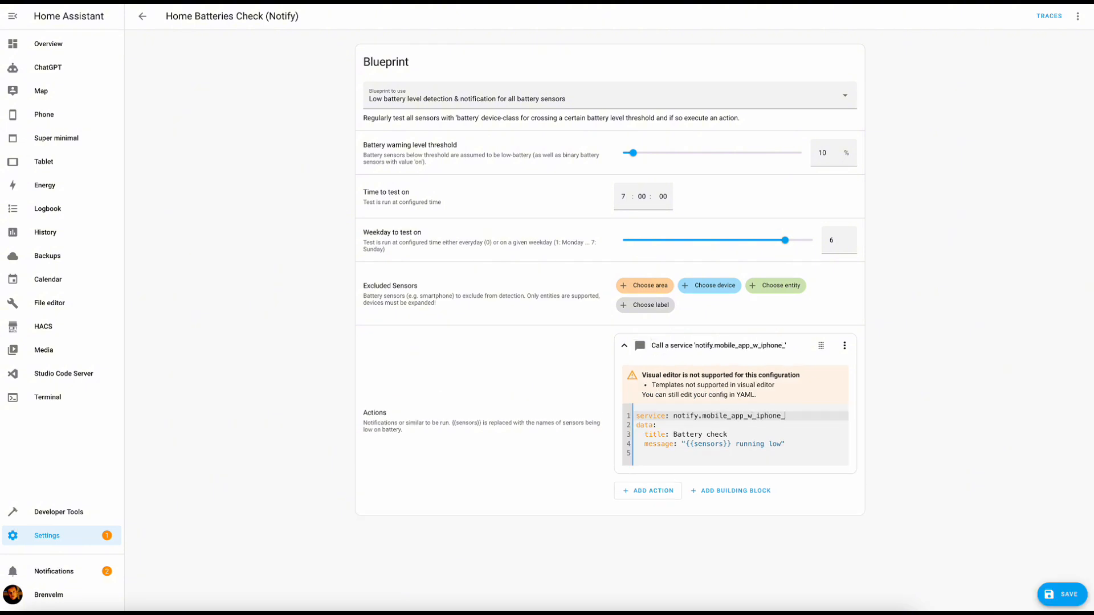
type("15_pro")
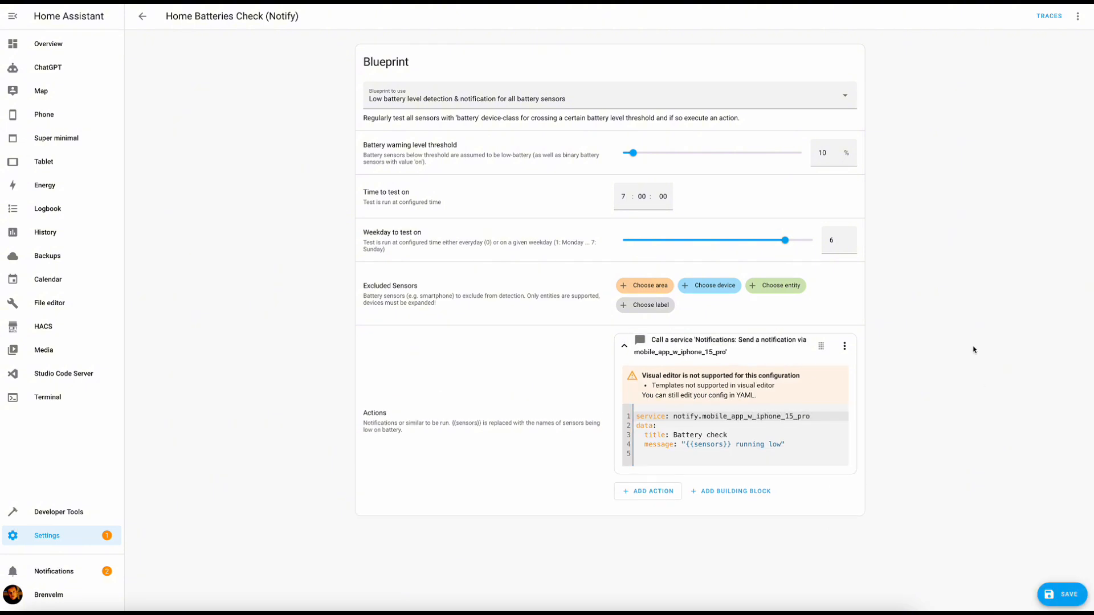
left_click(1081, 15)
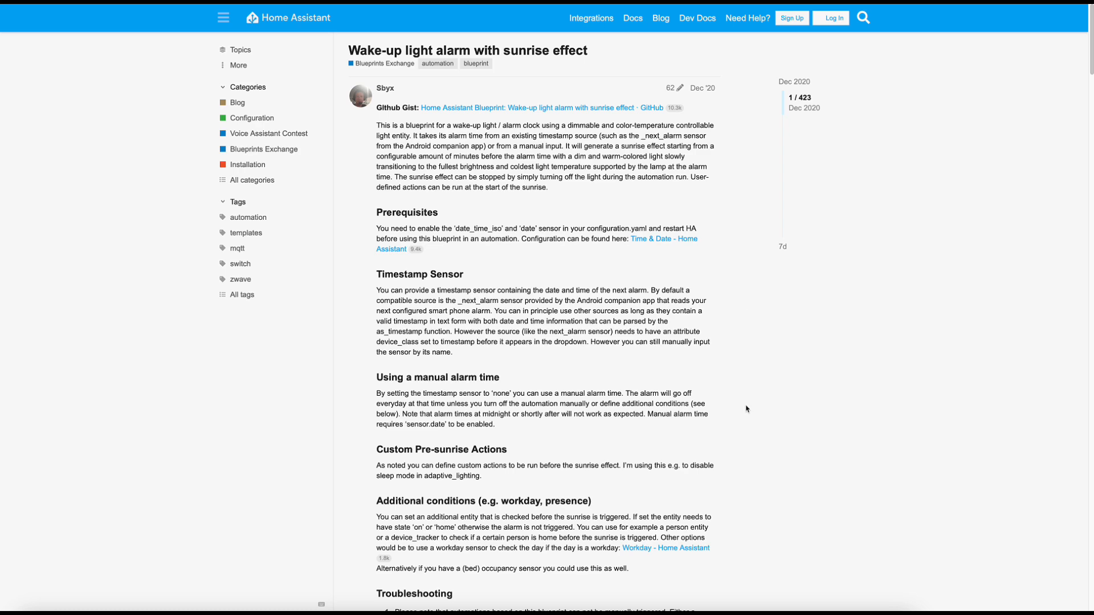
Scroll the wake-up light alarm topic down to its blueprint code and import badge.
scroll("down", 3)
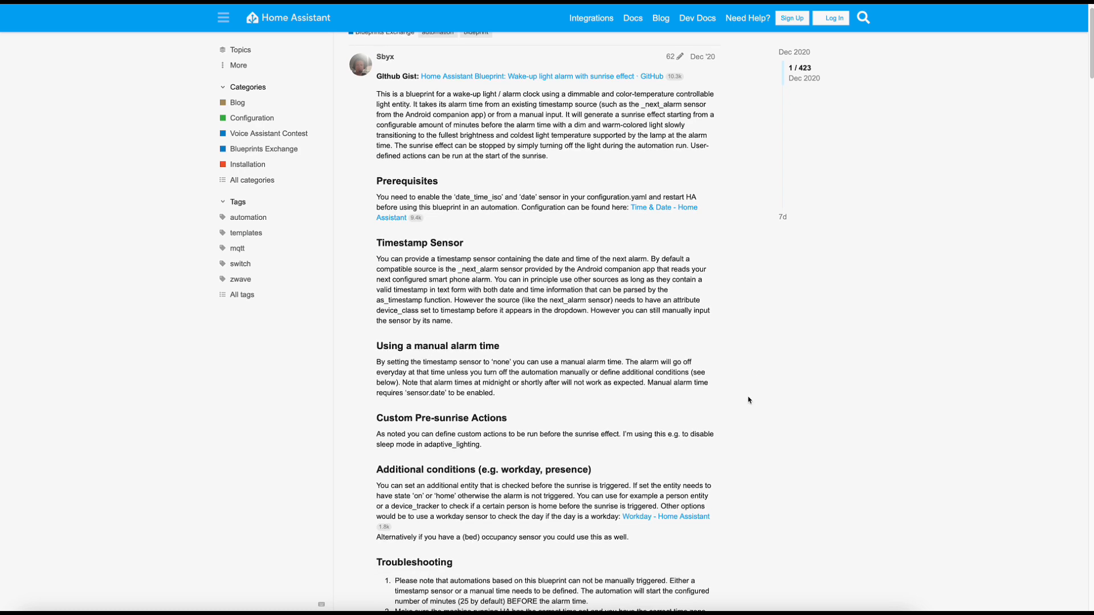
scroll("down", 3)
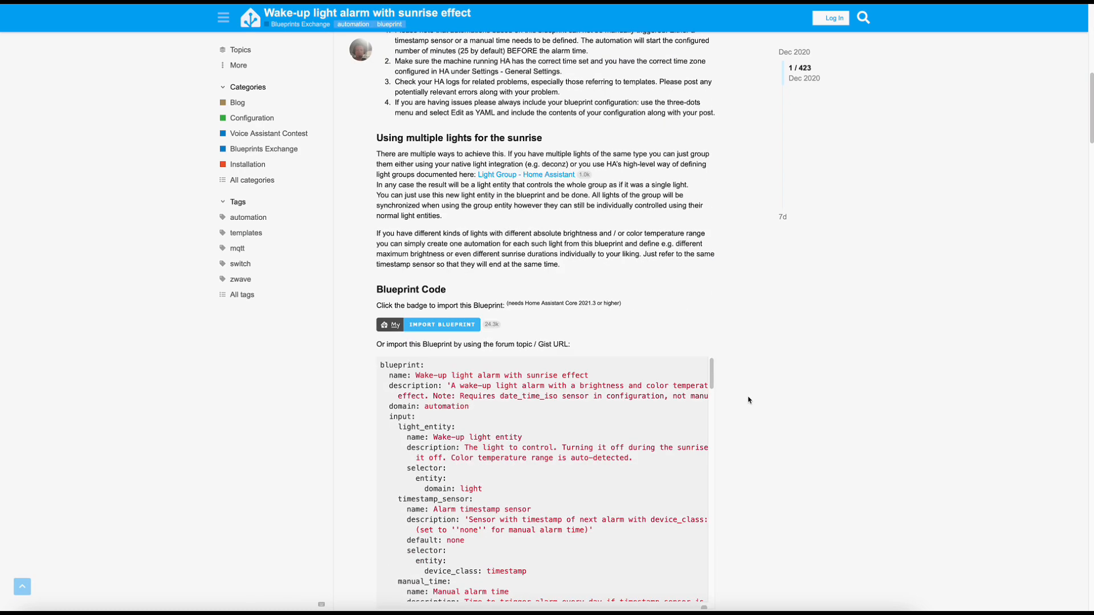
Import the Wake-up light alarm with sunrise effect blueprint into Home Assistant.
left_click(442, 324)
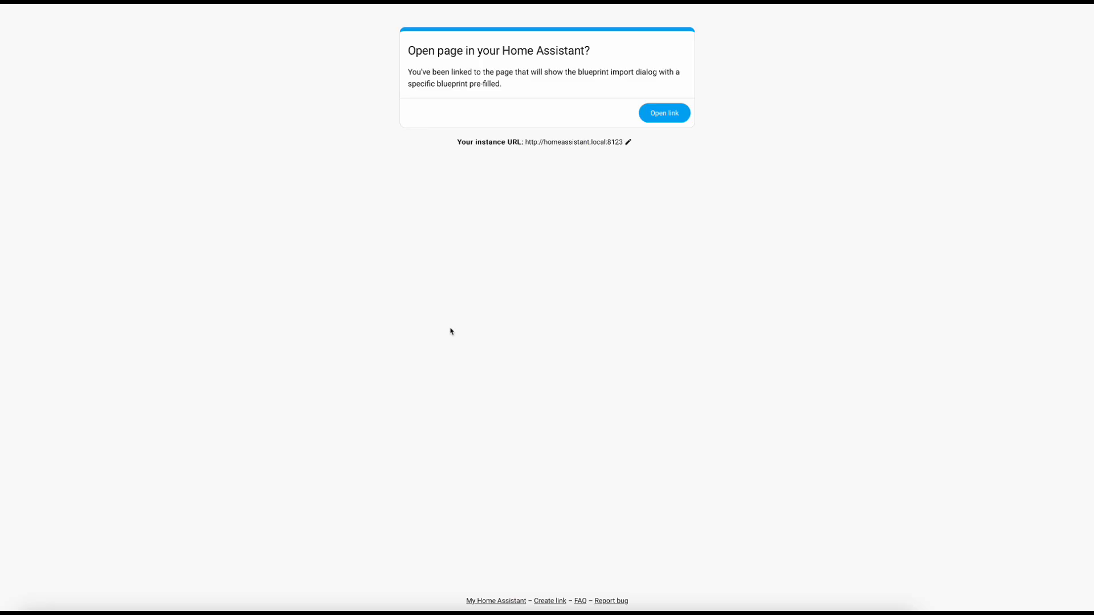
left_click(662, 113)
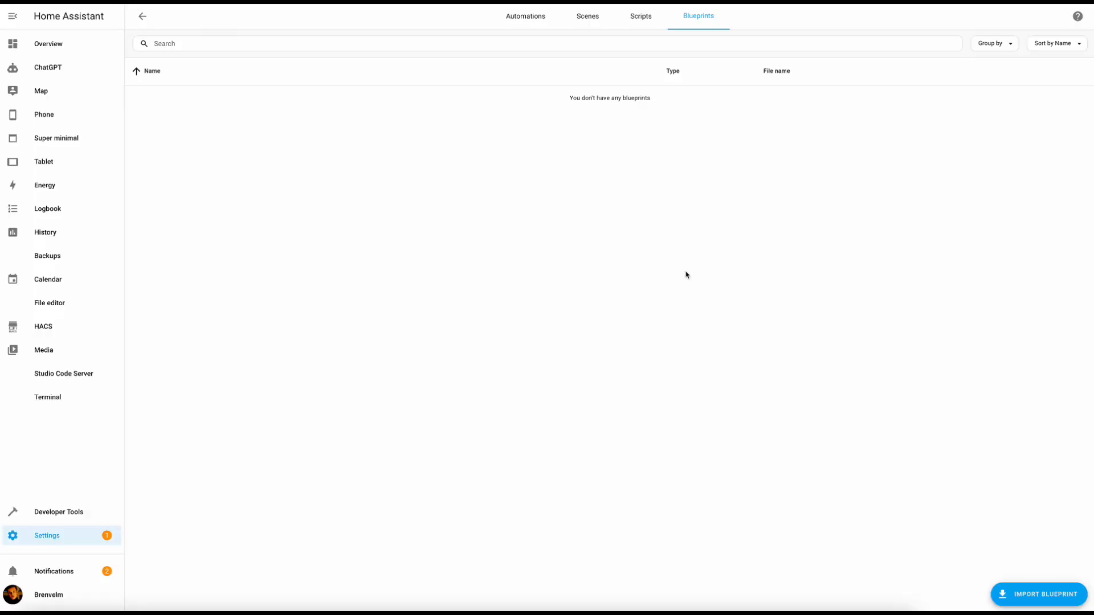
left_click(1038, 594)
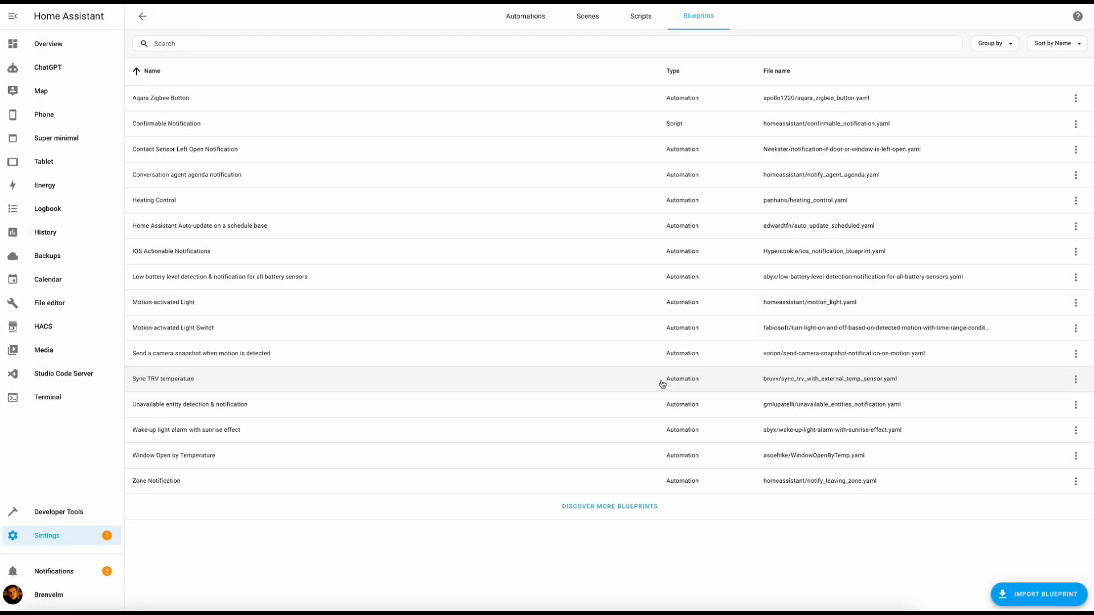
Start a sunrise automation with King Bulb as the light and no alarm timestamp sensor.
left_click(185, 430)
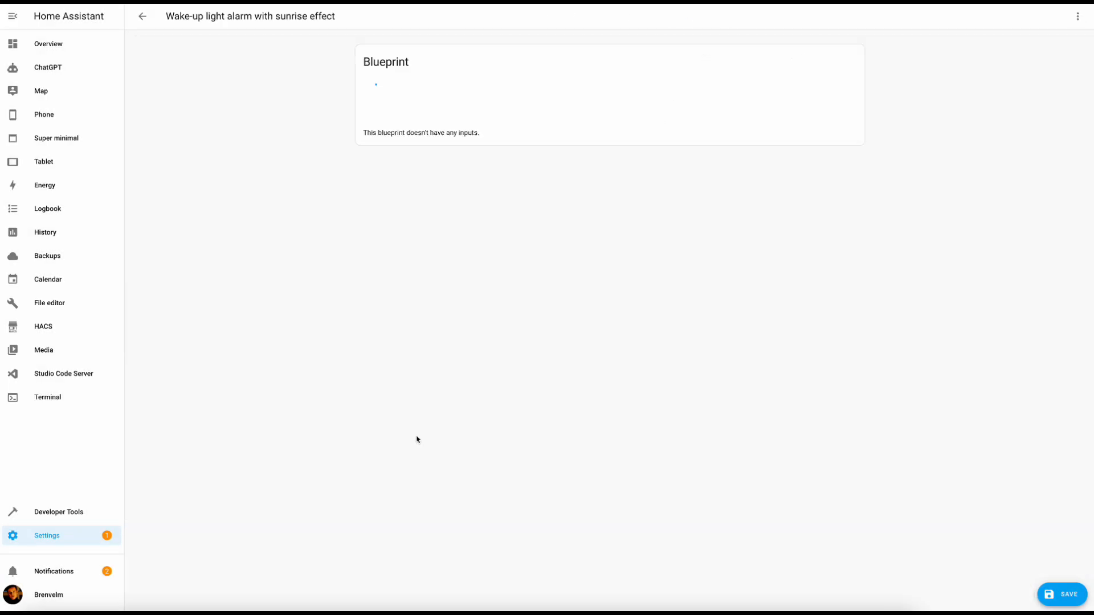
left_click(697, 153)
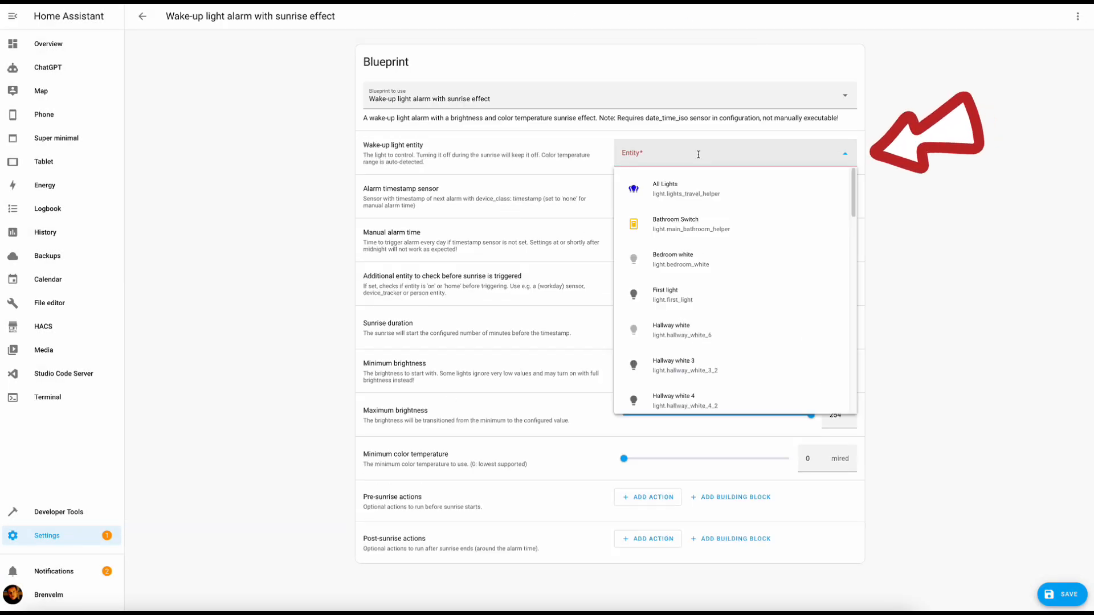
type("King Bulb")
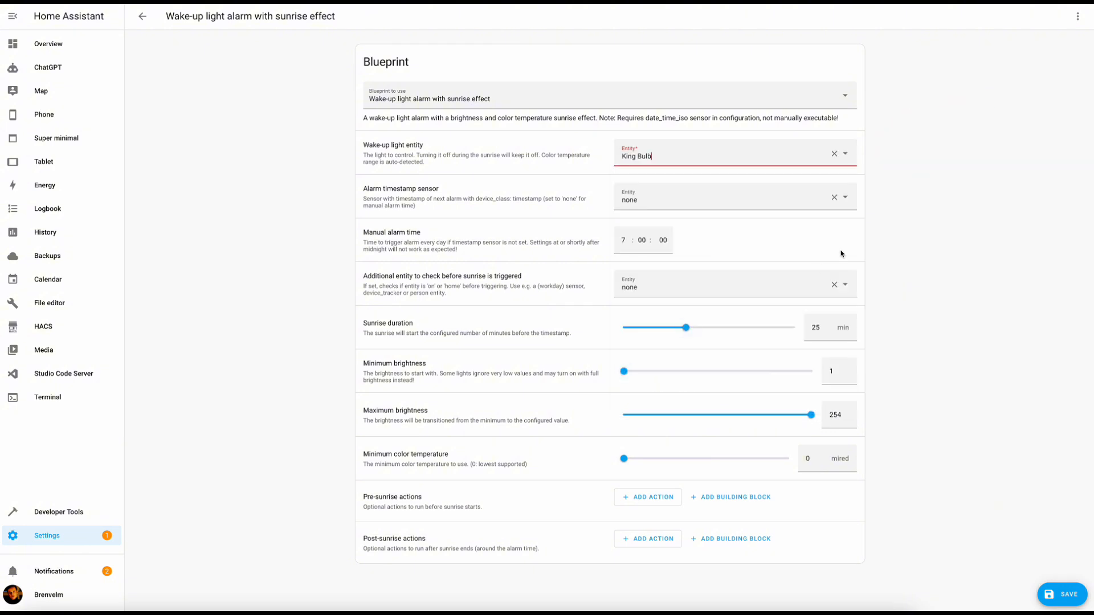
left_click(725, 197)
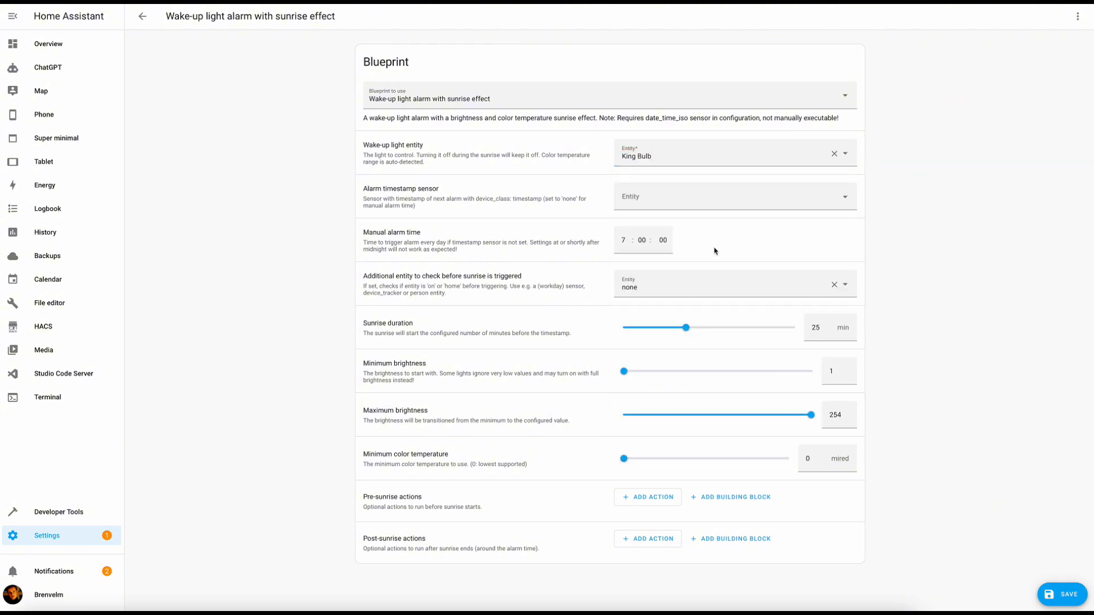
mouse_move(709, 258)
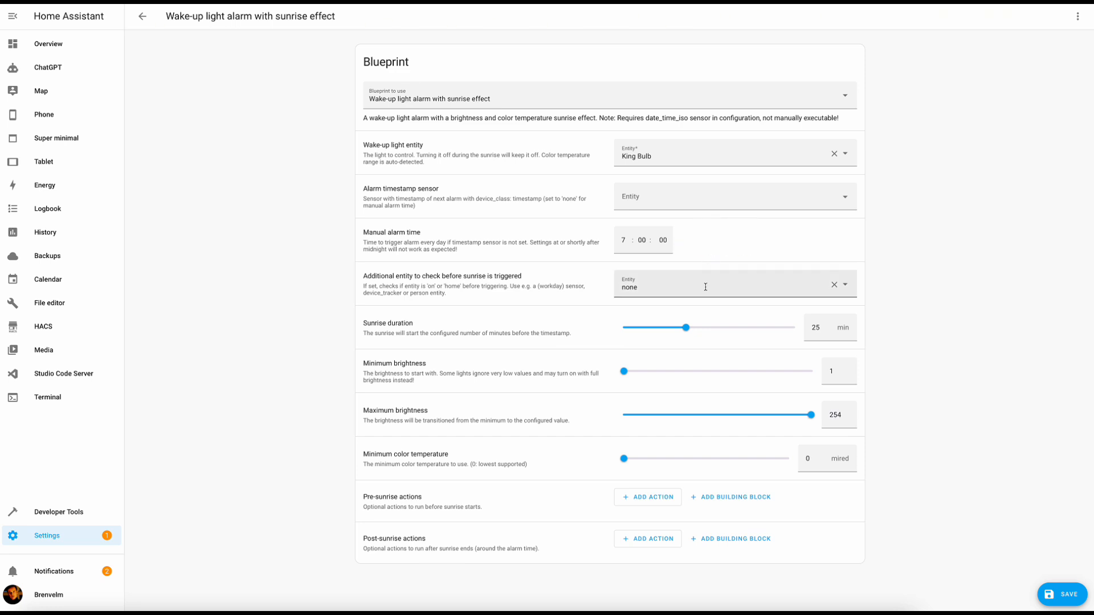
mouse_move(765, 338)
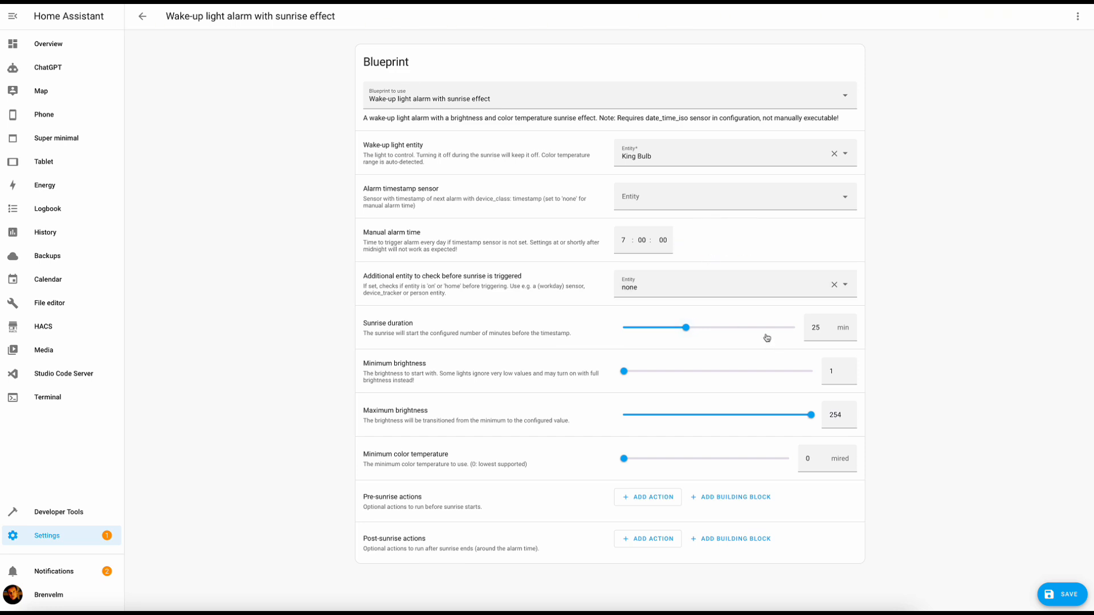
mouse_move(644, 392)
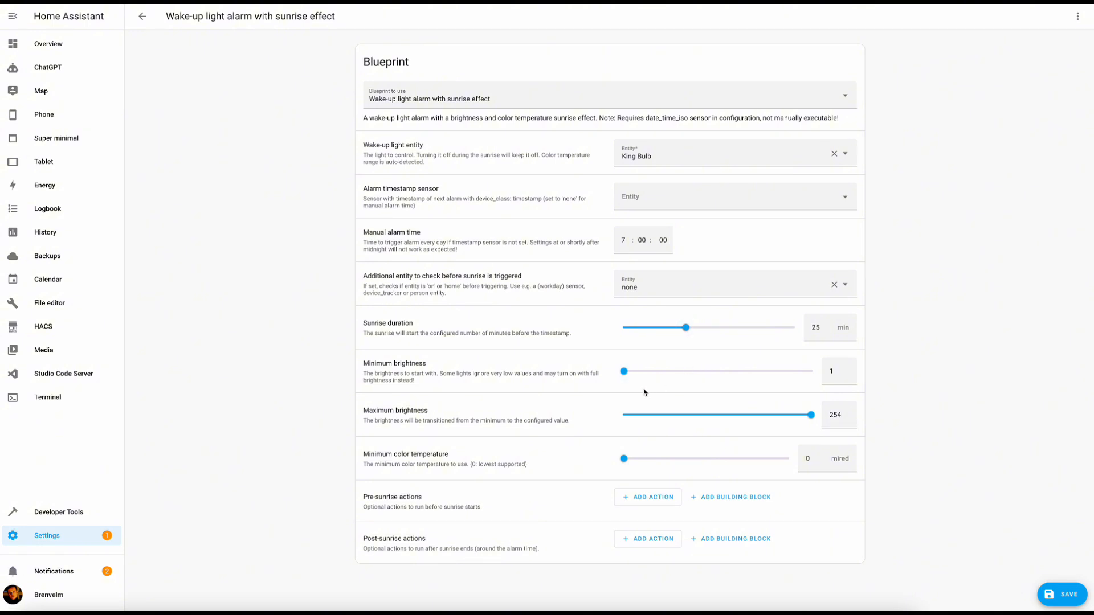
mouse_move(674, 404)
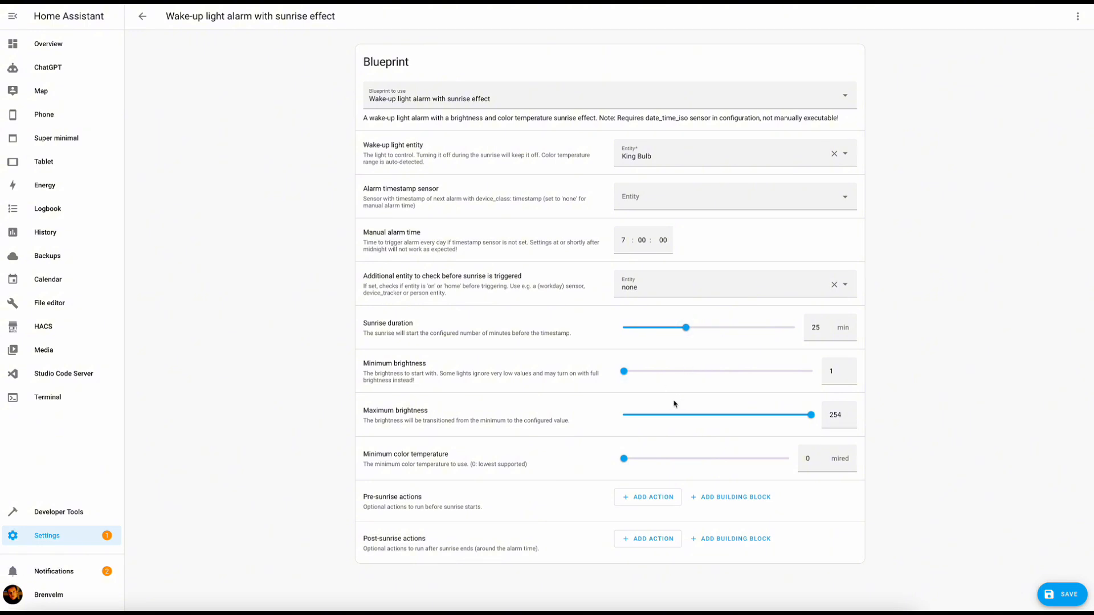
mouse_move(674, 405)
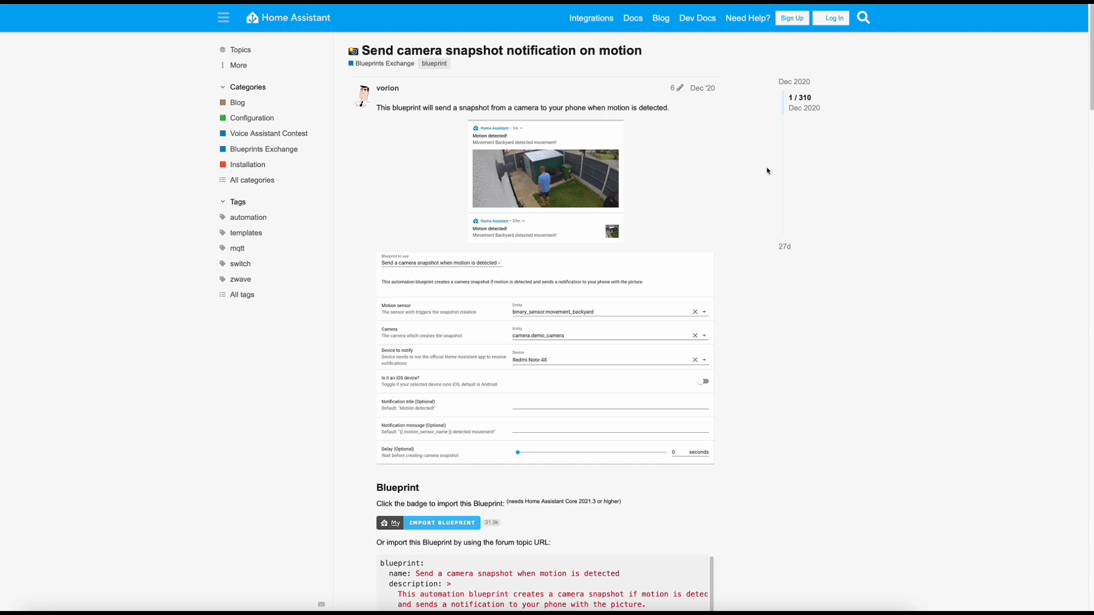
mouse_move(820, 310)
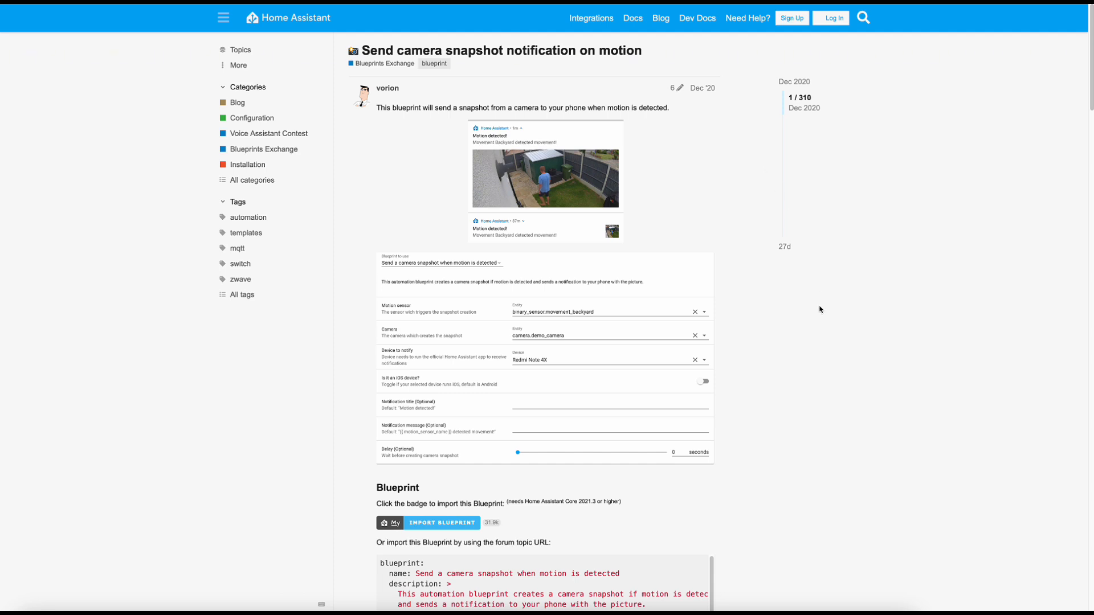
Preview the camera snapshot blueprint import and cancel it as a duplicate.
scroll("down", 3)
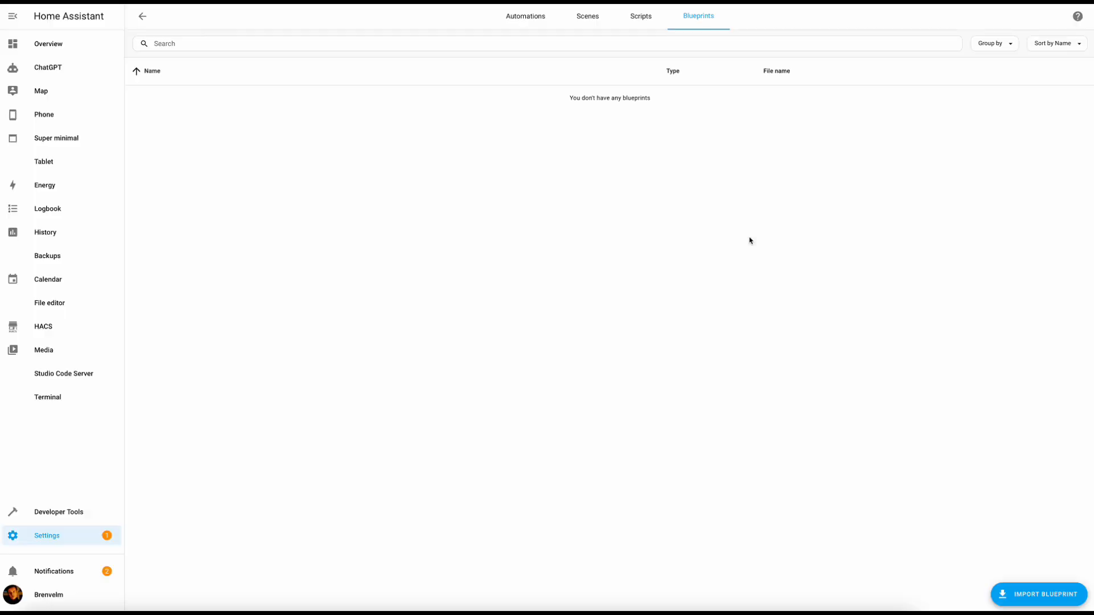
left_click(1042, 594)
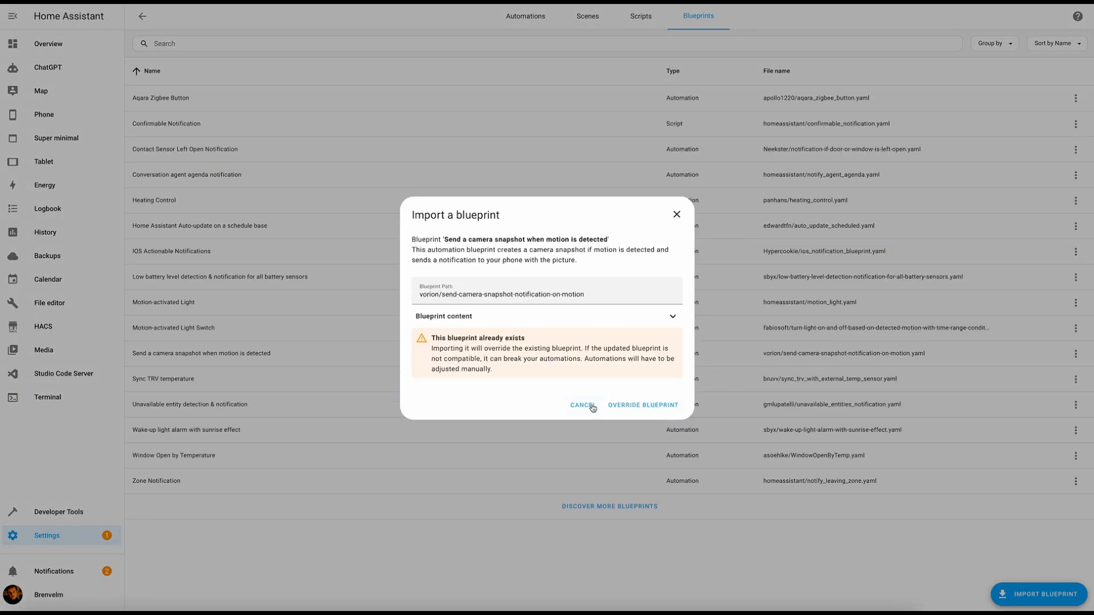
left_click(583, 408)
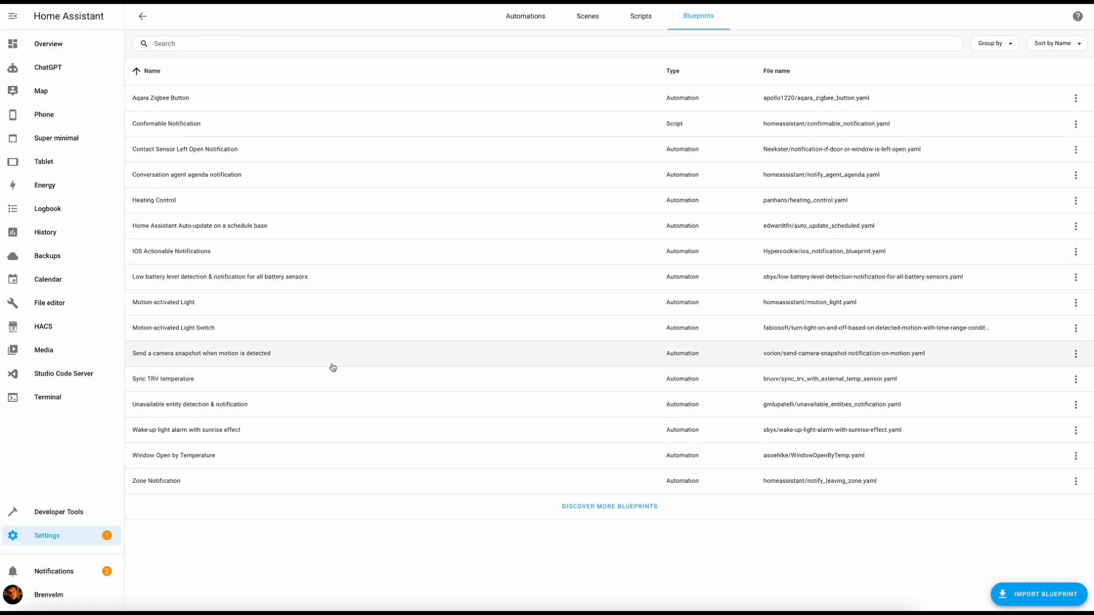
Start a camera snapshot automation with lounge motion sensor, lounge camera, King iPhone, iOS on.
left_click(201, 353)
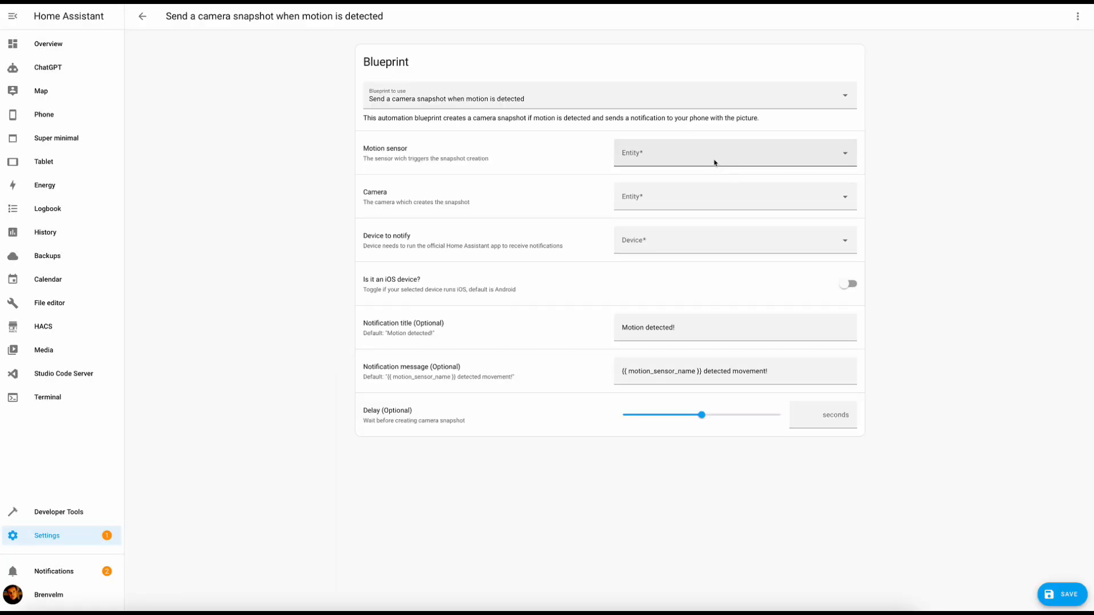
left_click(734, 153)
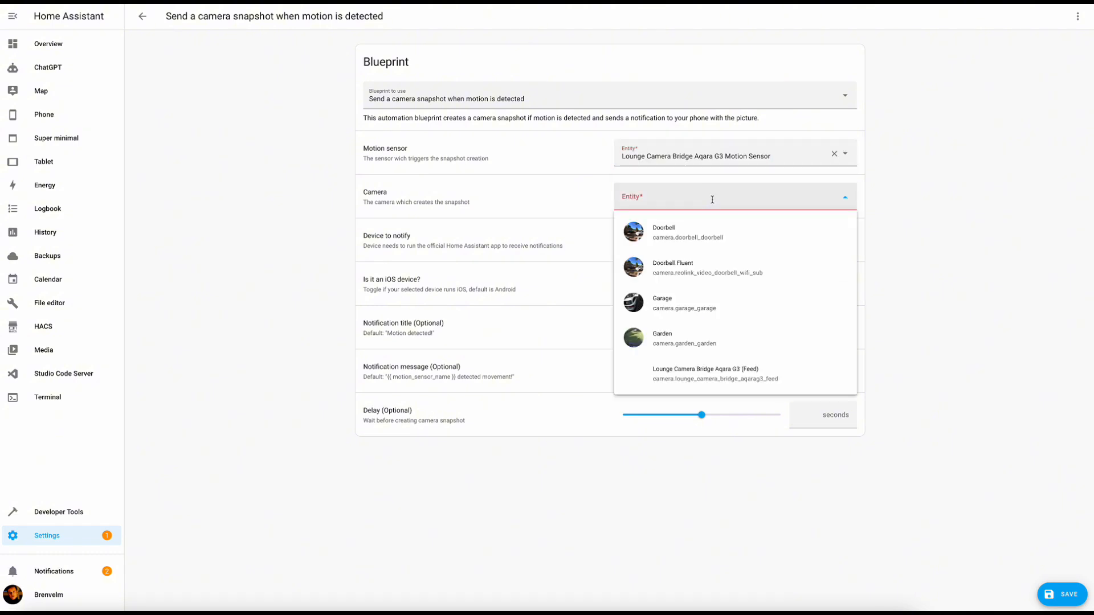
left_click(705, 374)
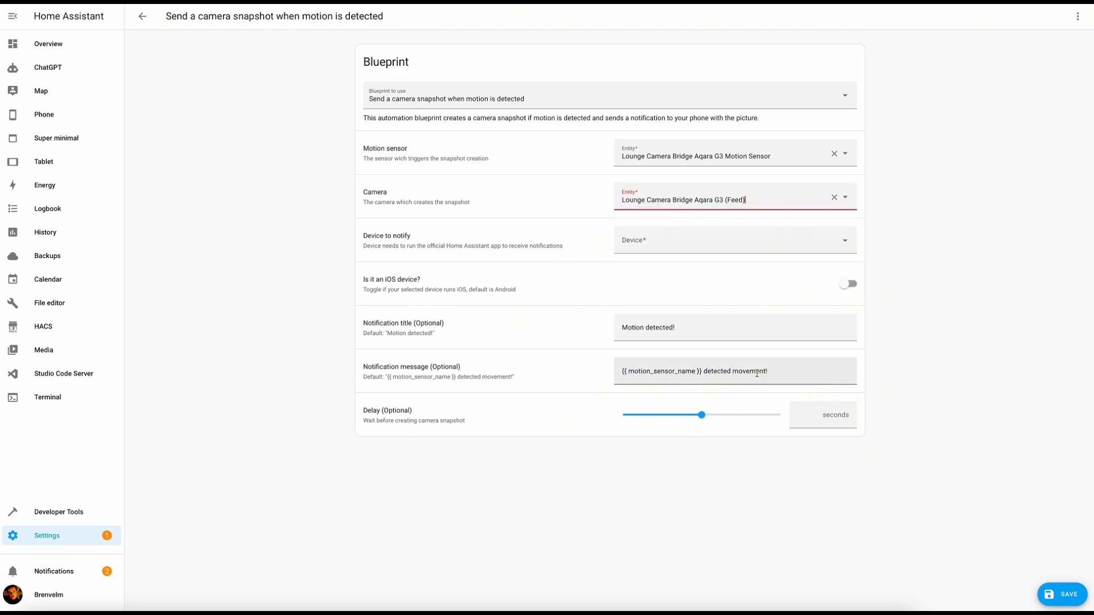
left_click(733, 240)
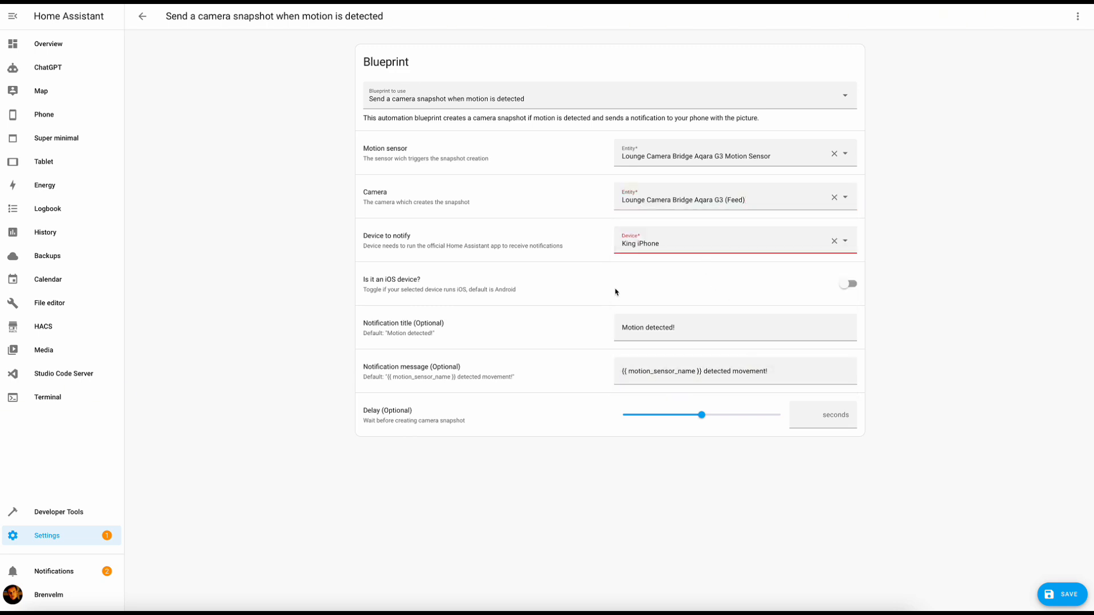
mouse_move(718, 292)
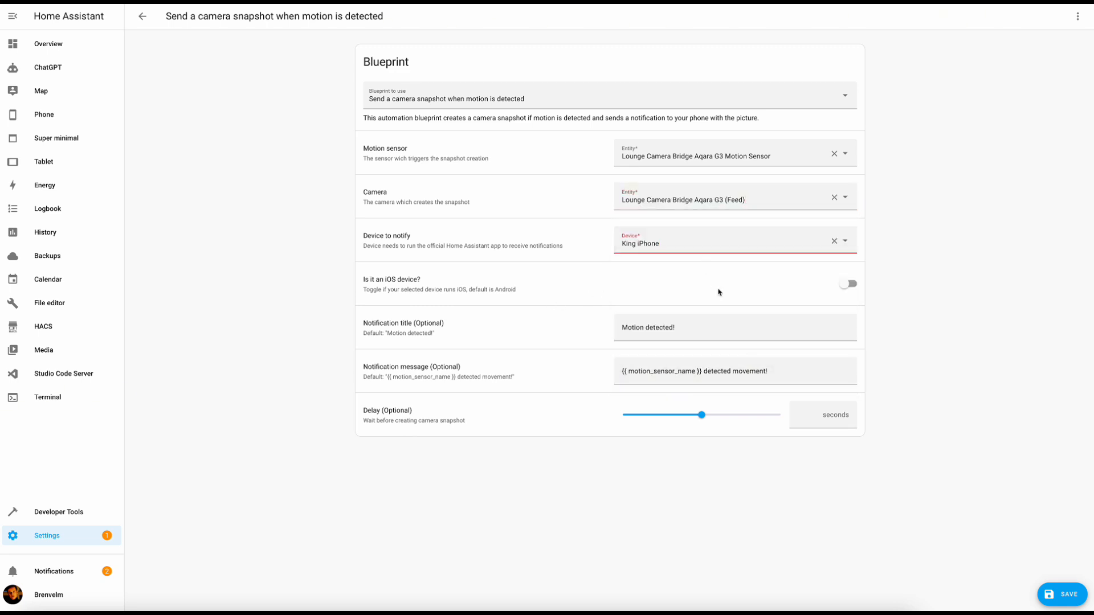
left_click(847, 283)
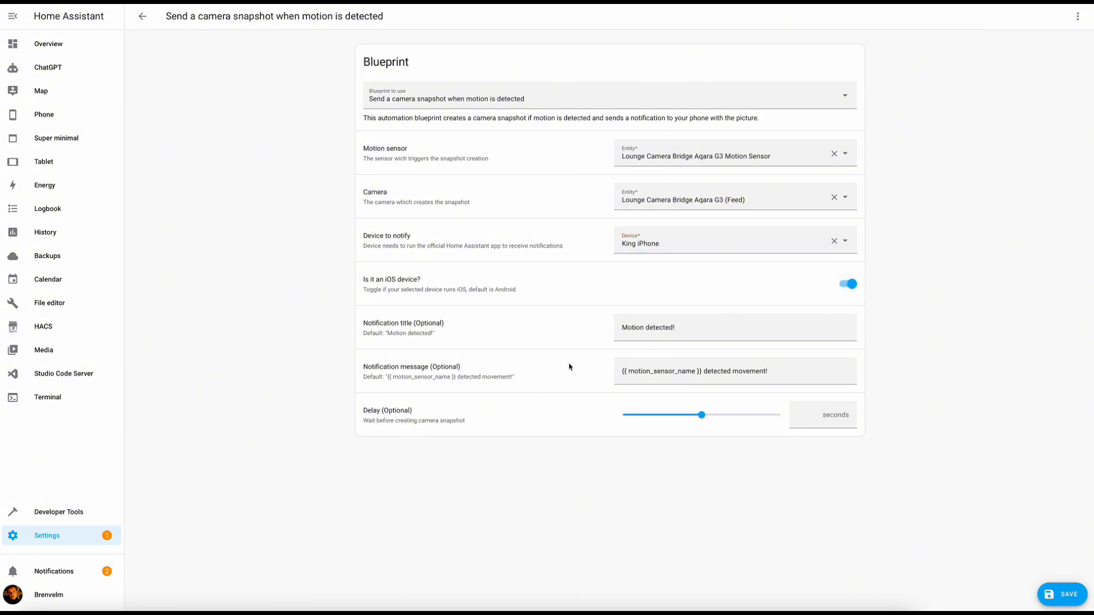
mouse_move(770, 454)
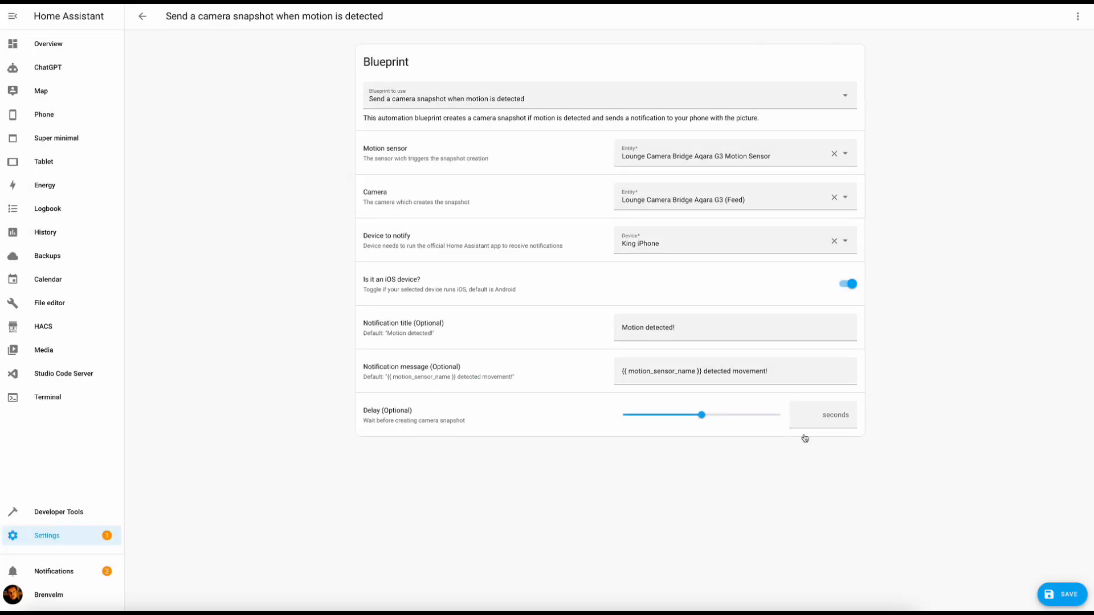
Save the camera snapshot automation and check its overflow menu.
left_click(1064, 594)
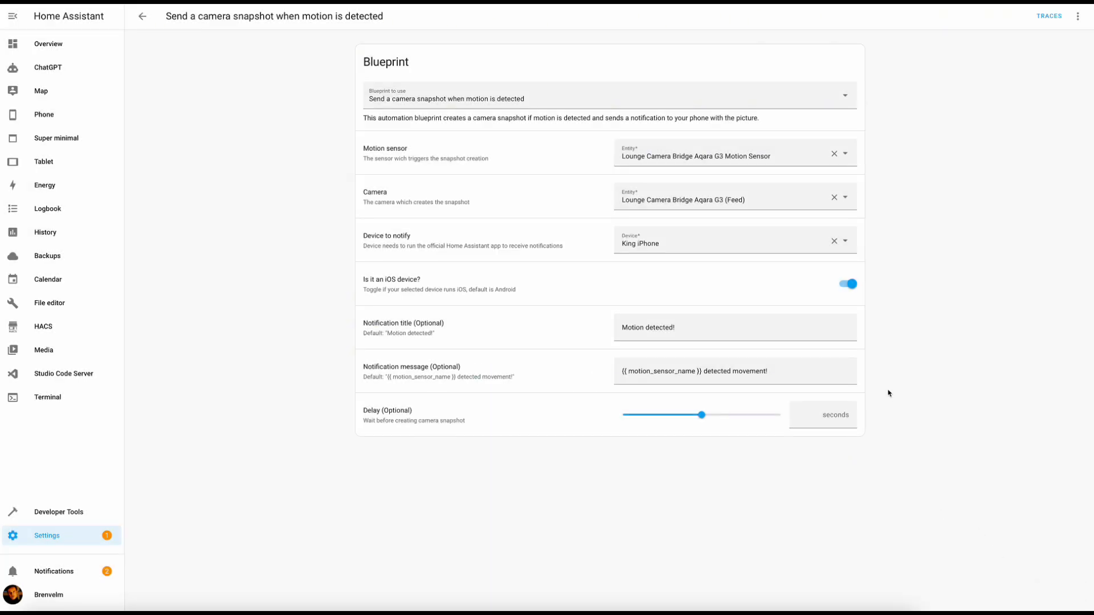
left_click(1078, 16)
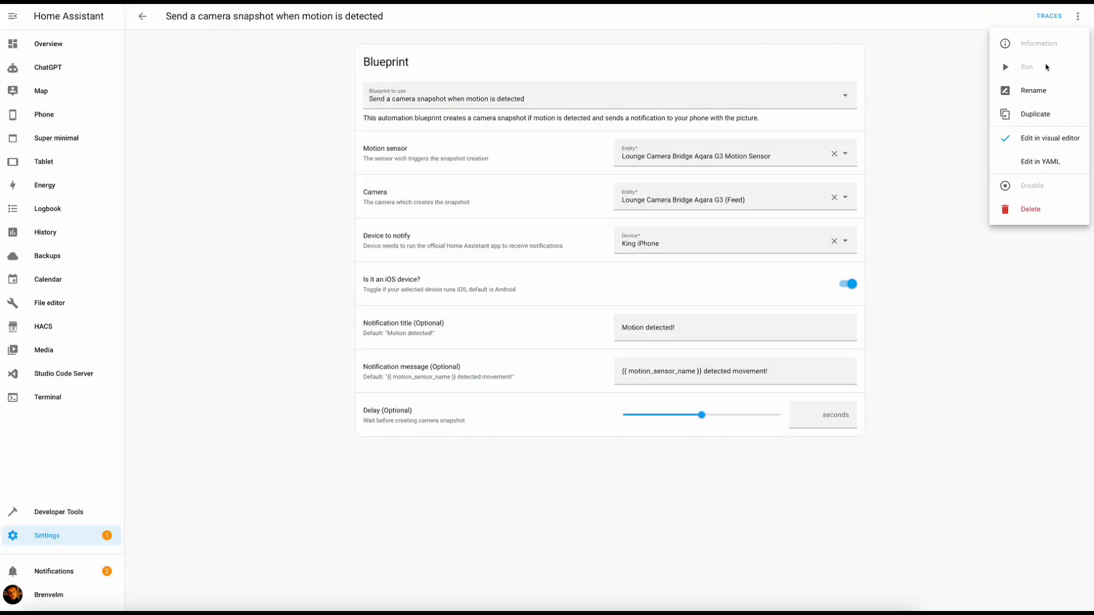
left_click(944, 150)
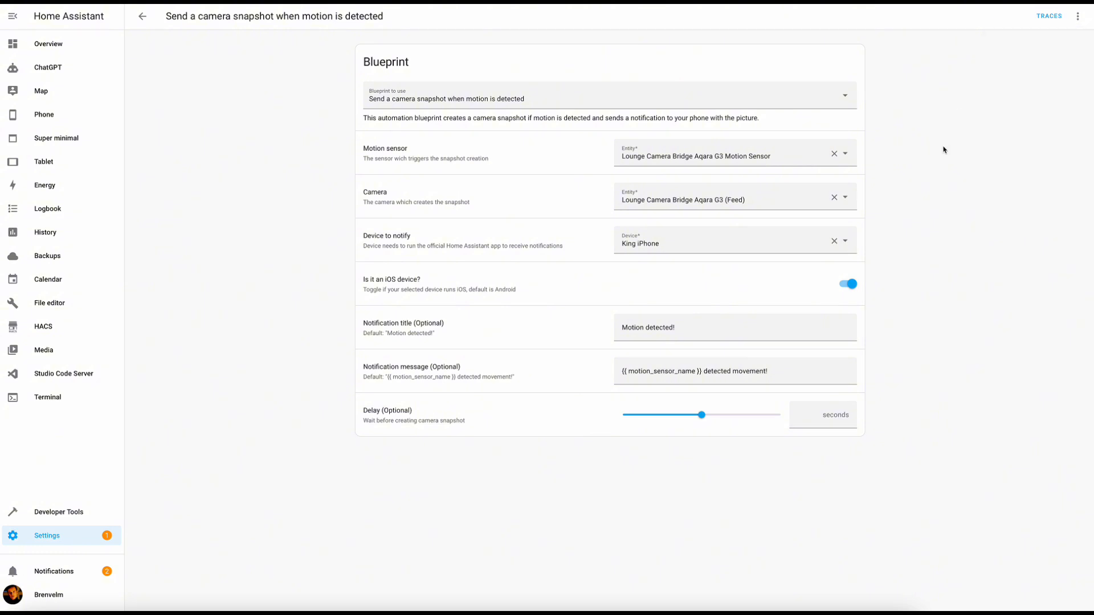
left_click(1078, 15)
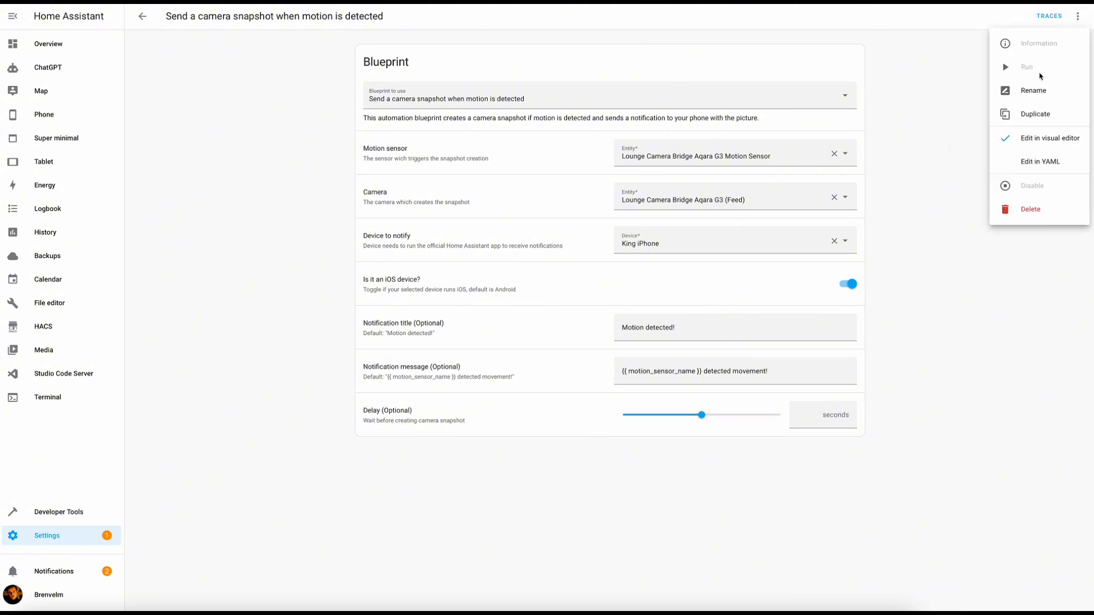
left_click(883, 86)
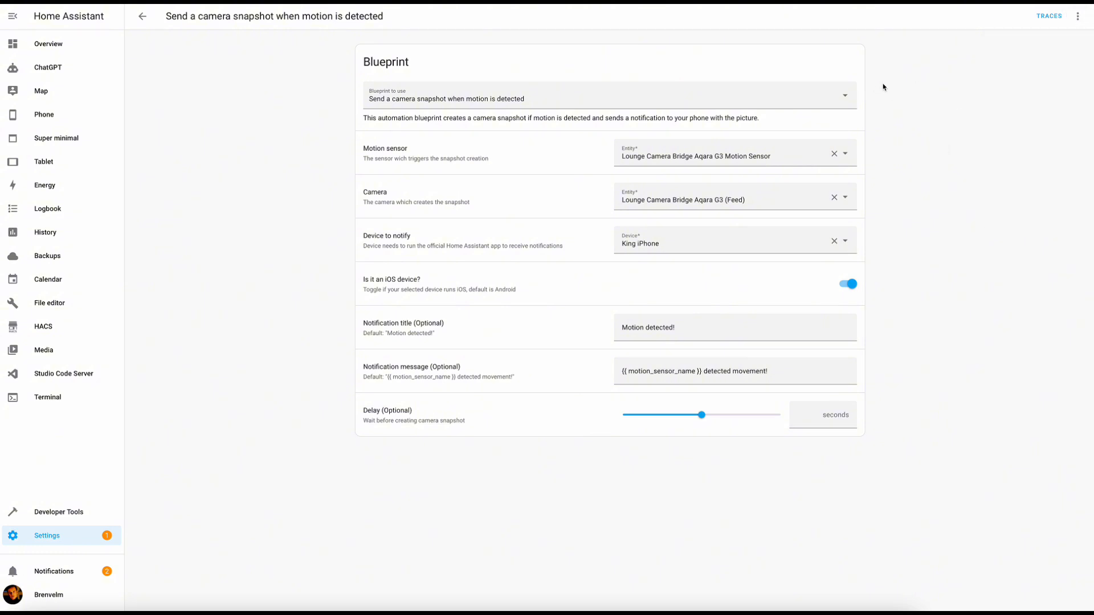
Run the camera snapshot automation manually from the overflow menu.
left_click(1076, 16)
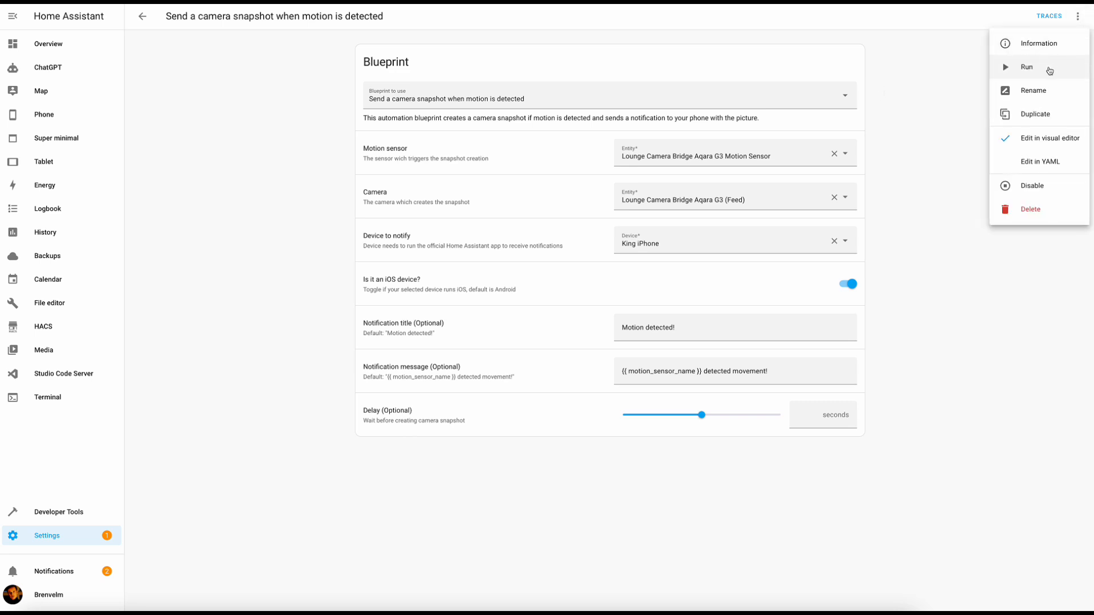
left_click(962, 125)
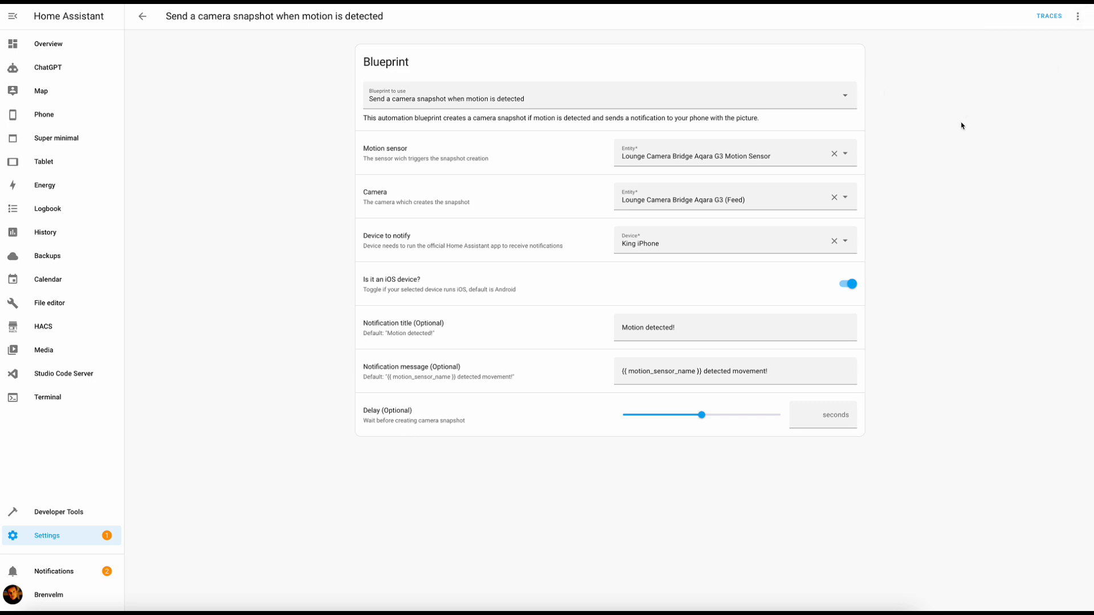
left_click(1078, 15)
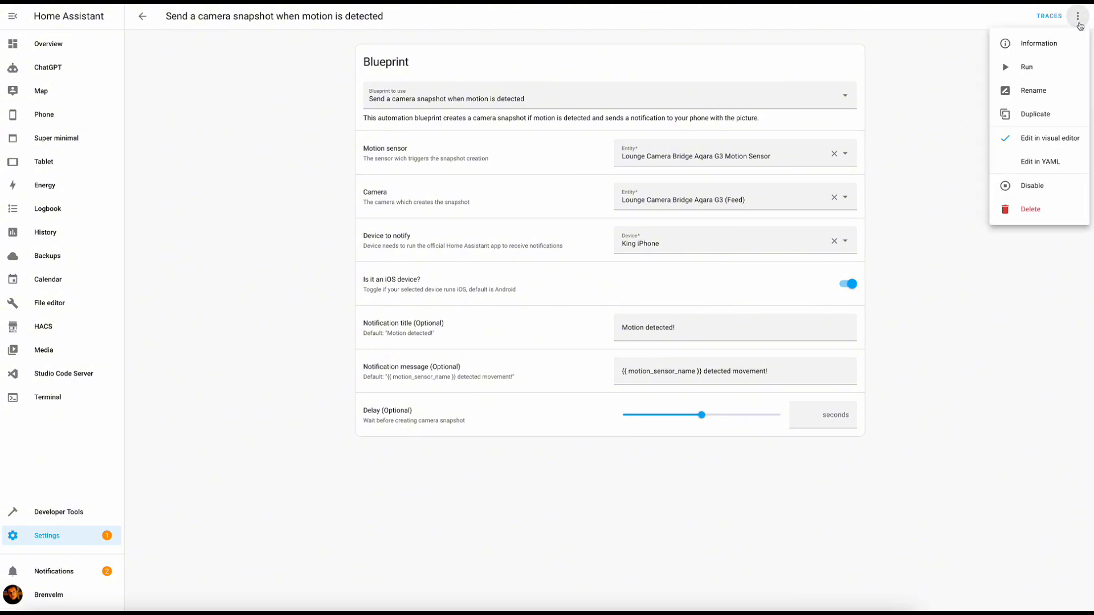
left_click(1039, 161)
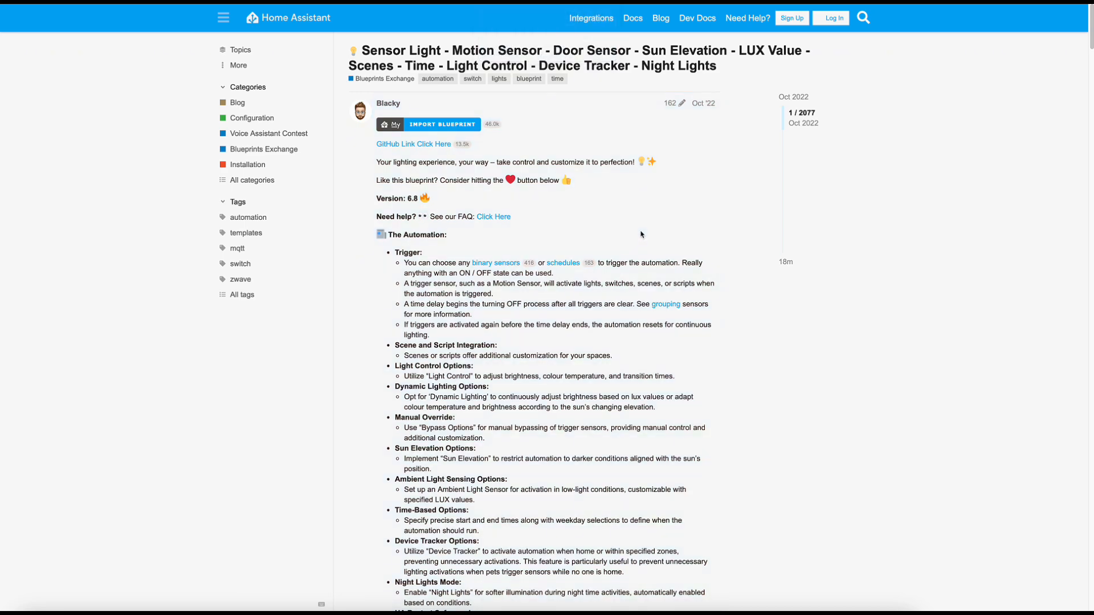
mouse_move(652, 264)
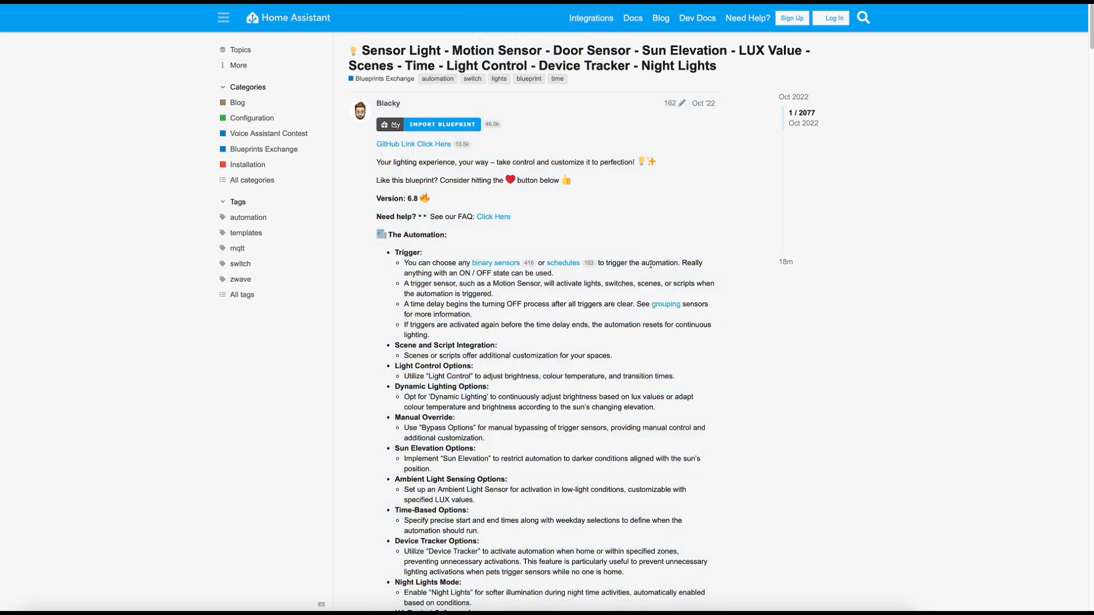
Scroll through the Sensor Light topic's changelog.
scroll("down", 3)
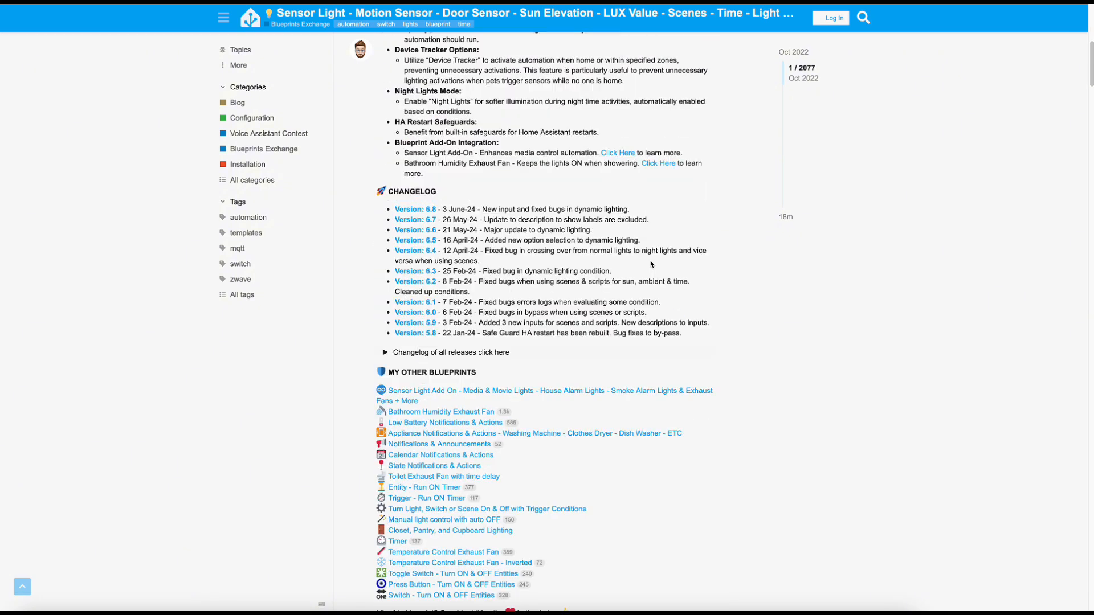
scroll("down", 3)
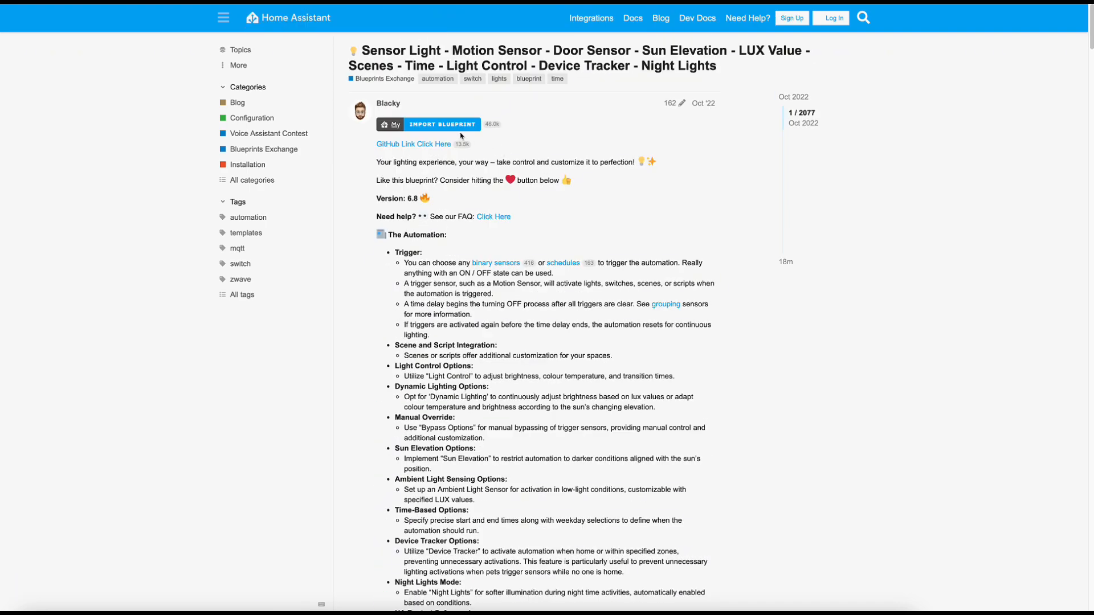
Preview and import the Sensor Light blueprint, then start an automation from it.
left_click(442, 124)
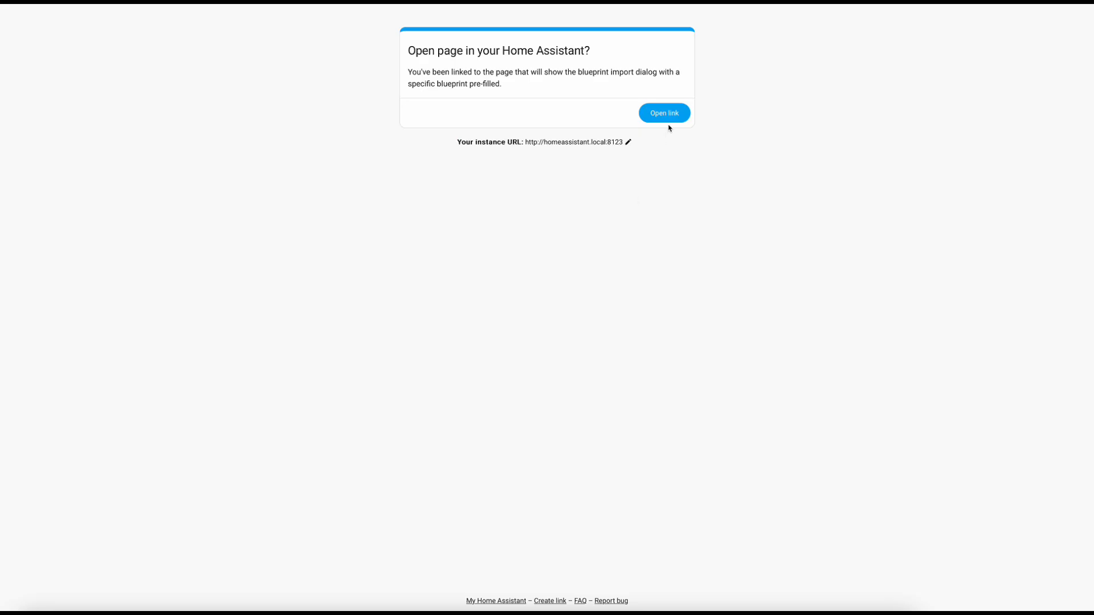
left_click(663, 113)
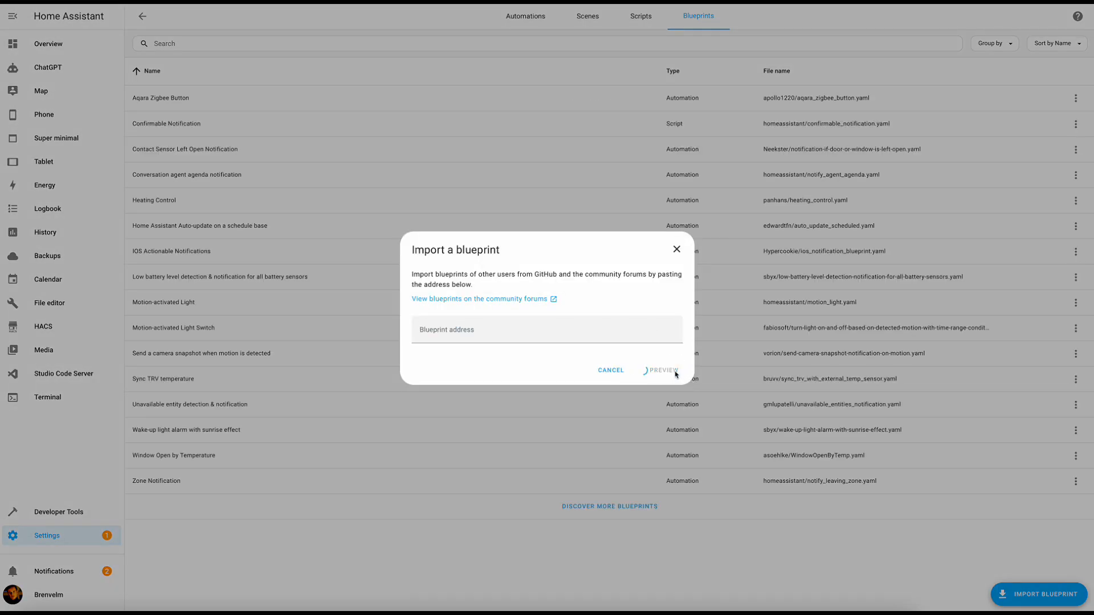
left_click(659, 370)
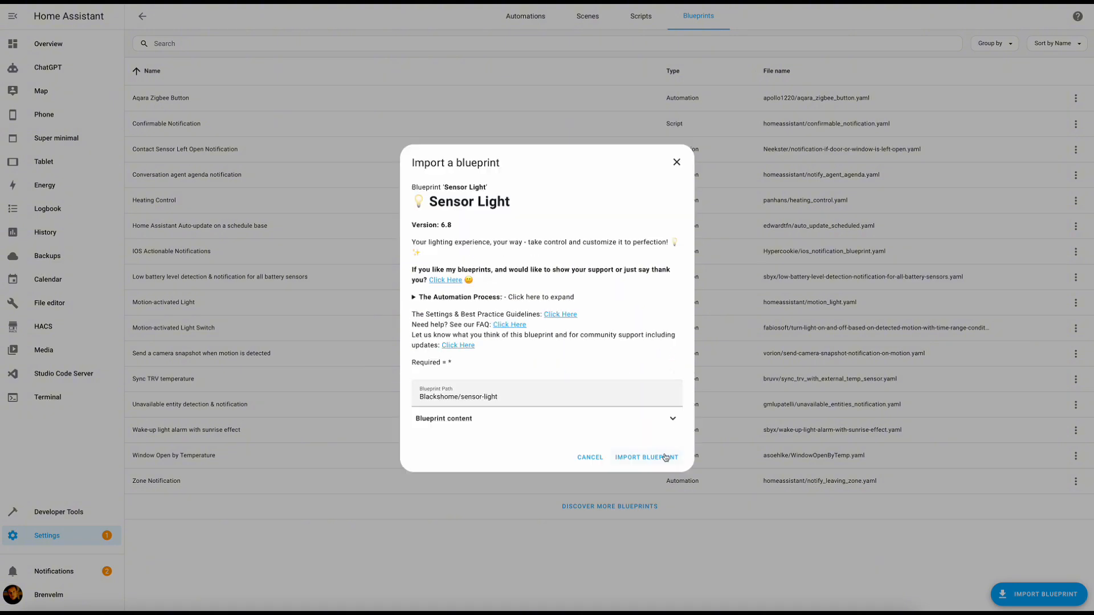
left_click(645, 457)
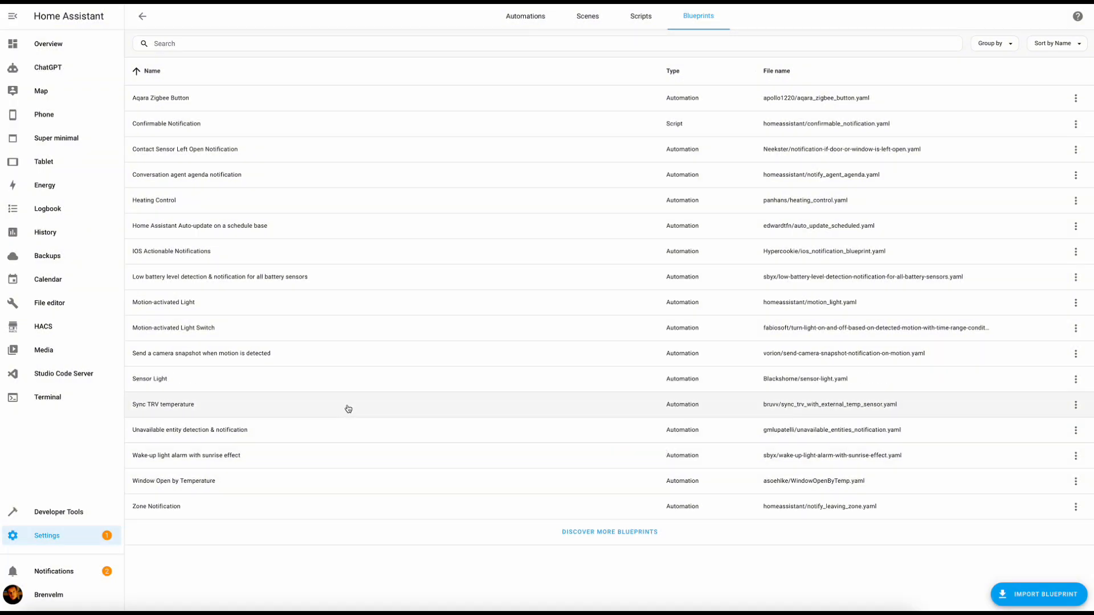
left_click(149, 379)
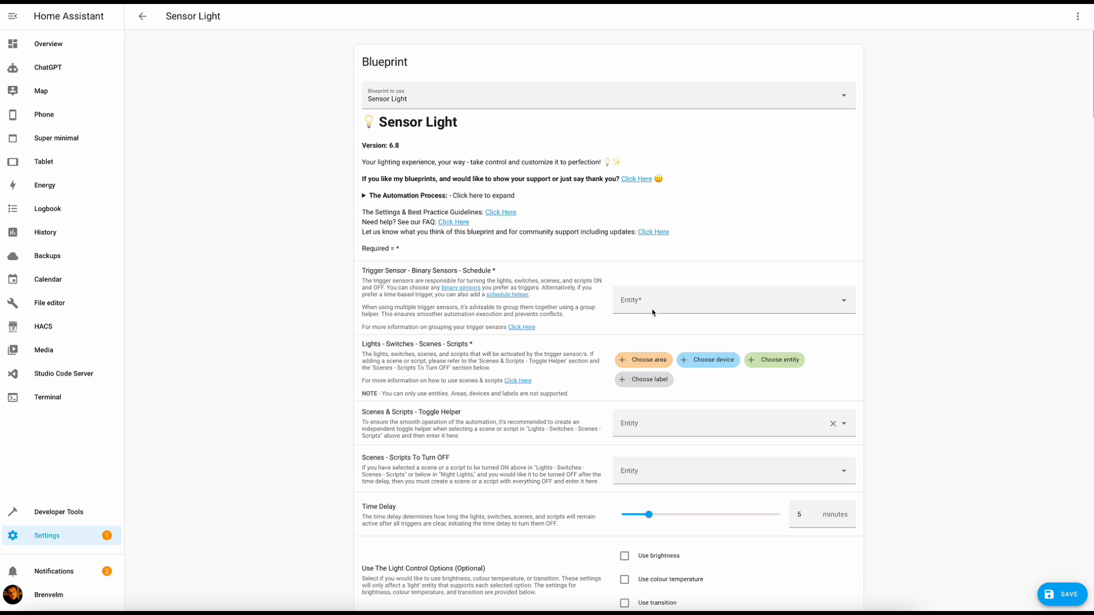
Set Bosch Dishwasher - Door as the trigger sensor of the current automation.
left_click(729, 300)
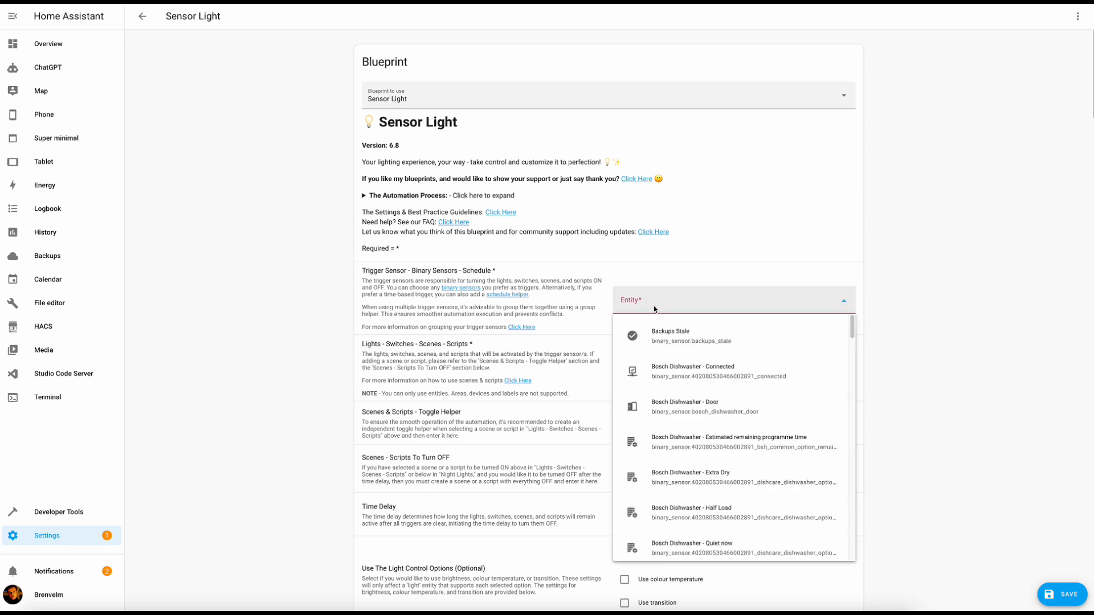
left_click(684, 406)
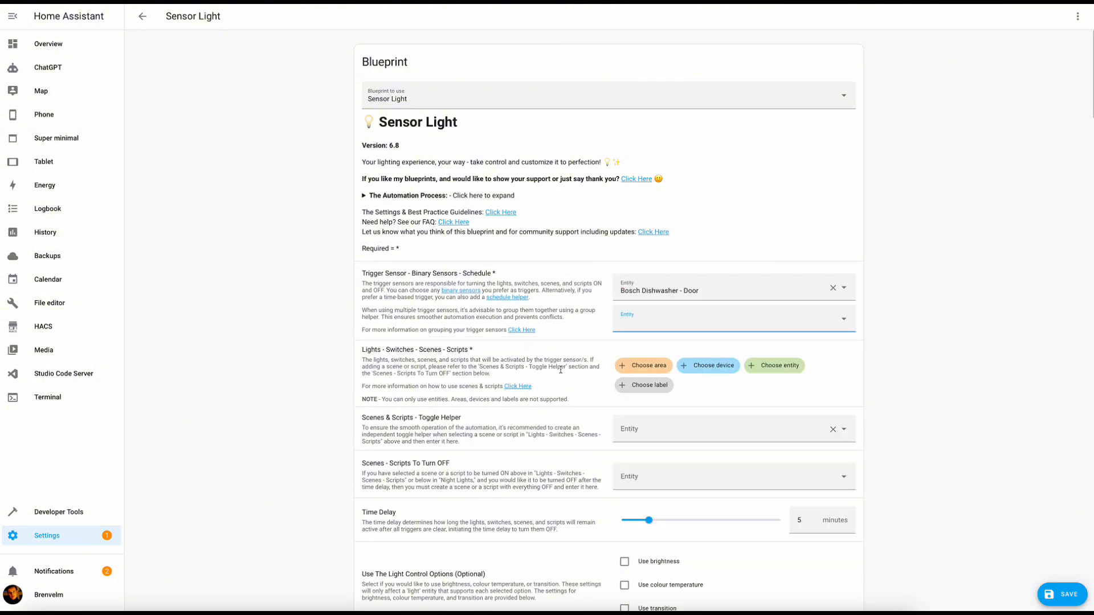
Import the motion-and-illuminance light blueprint from the forum post.
scroll("down", 3)
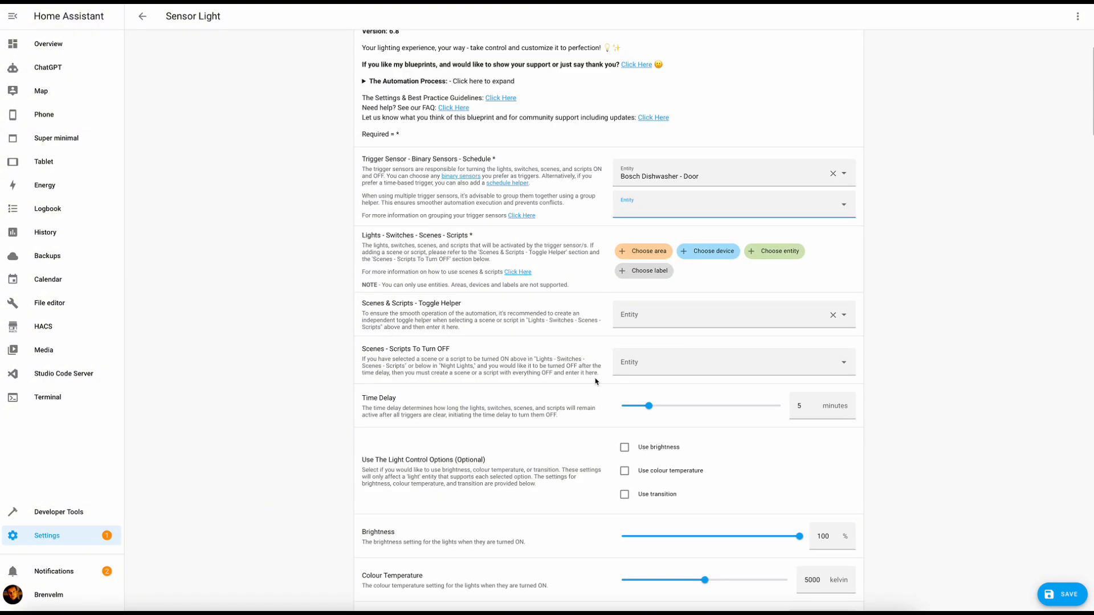
scroll("down", 3)
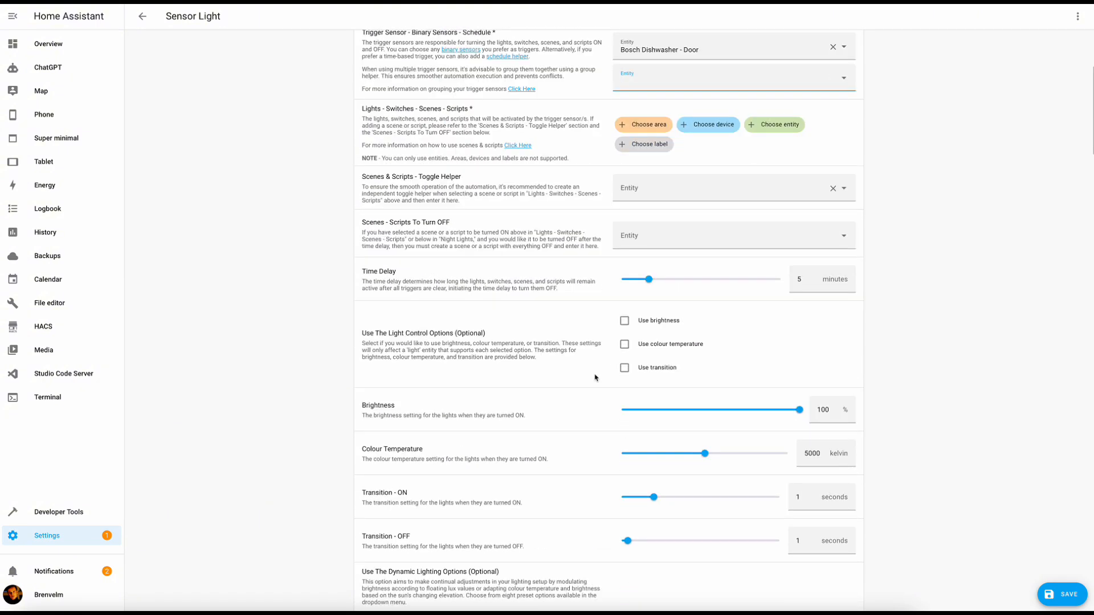
scroll("down", 3)
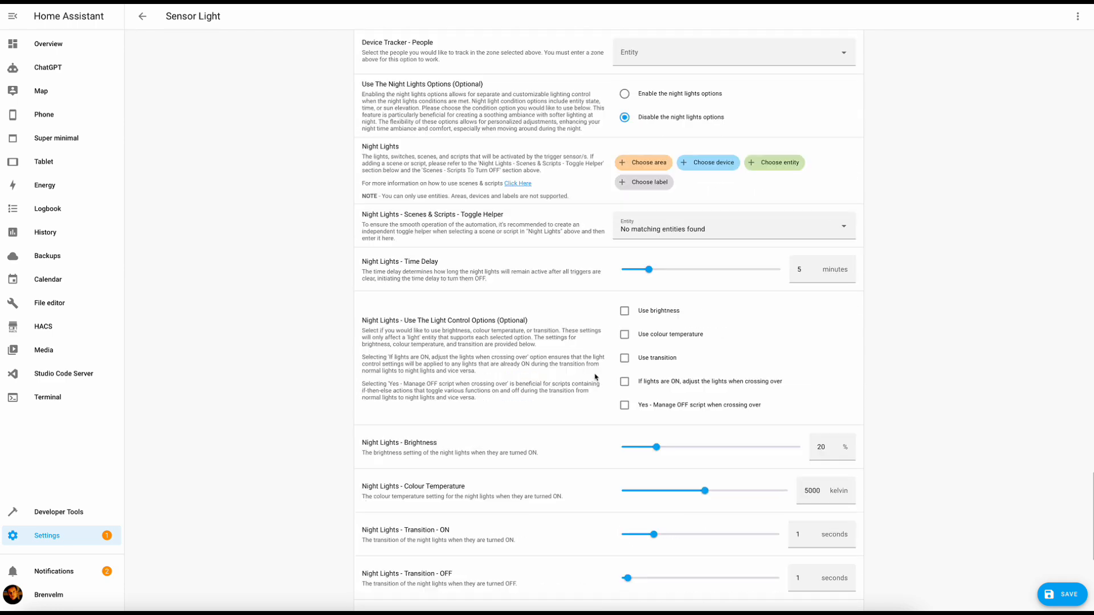
scroll("down", 3)
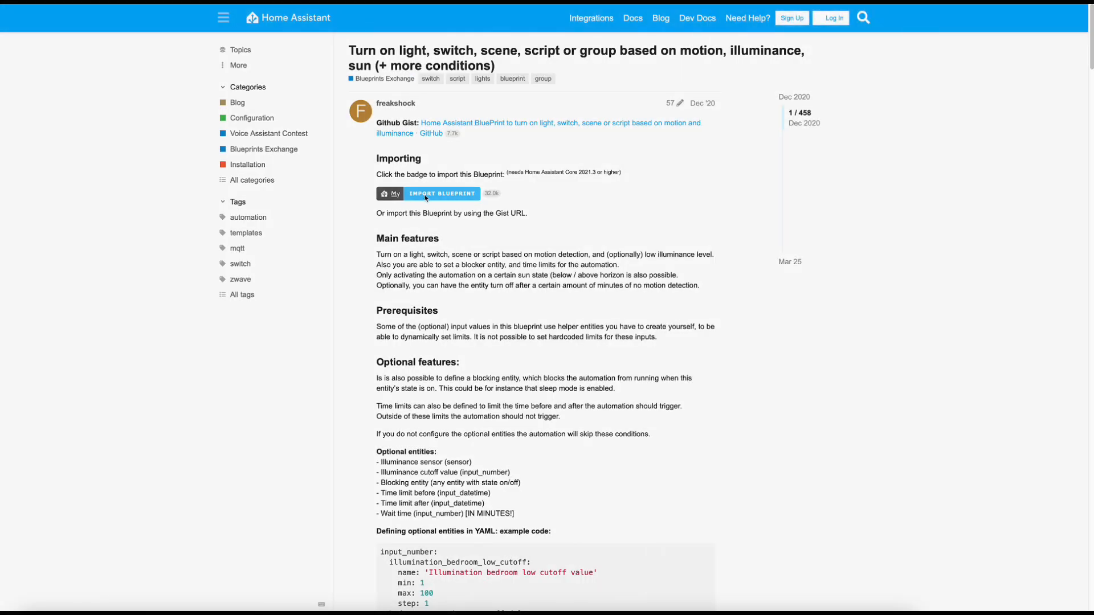
left_click(441, 193)
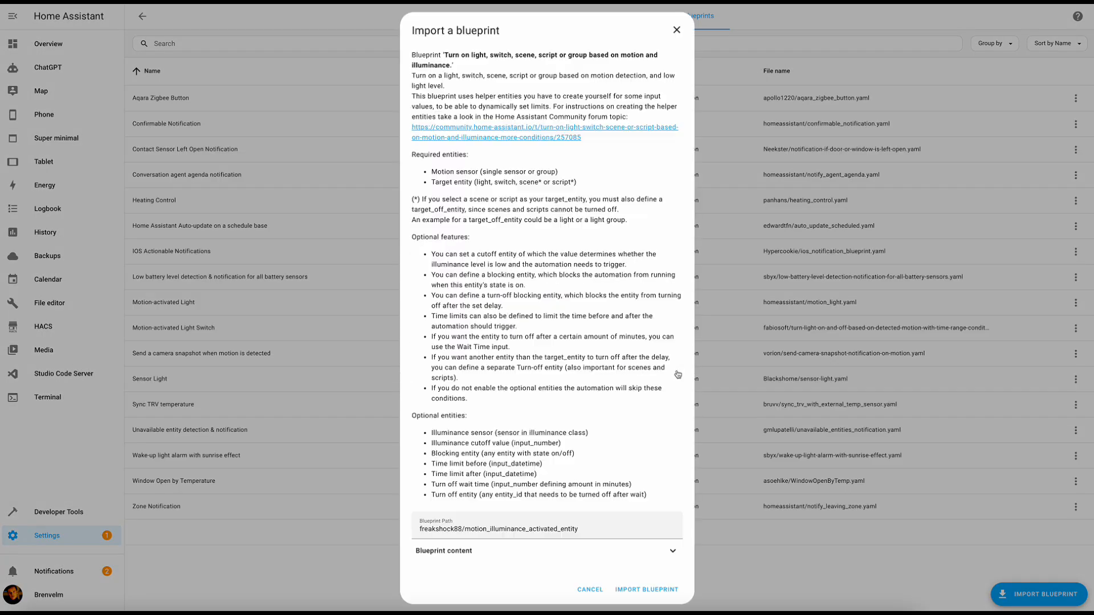
left_click(645, 589)
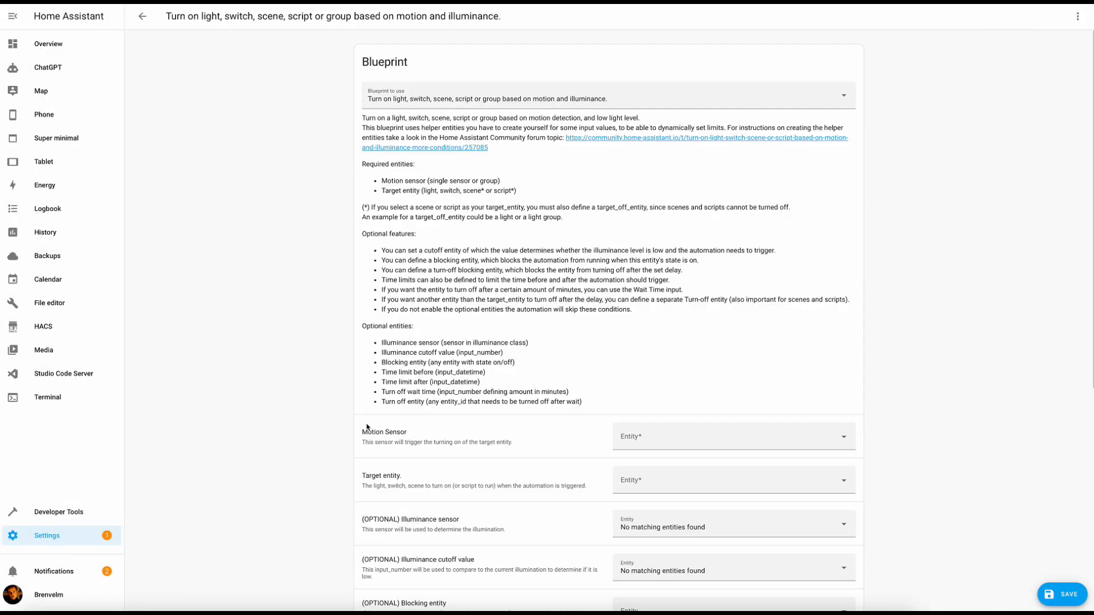
Set Doorbell Motion as the automation's motion sensor.
scroll("down", 3)
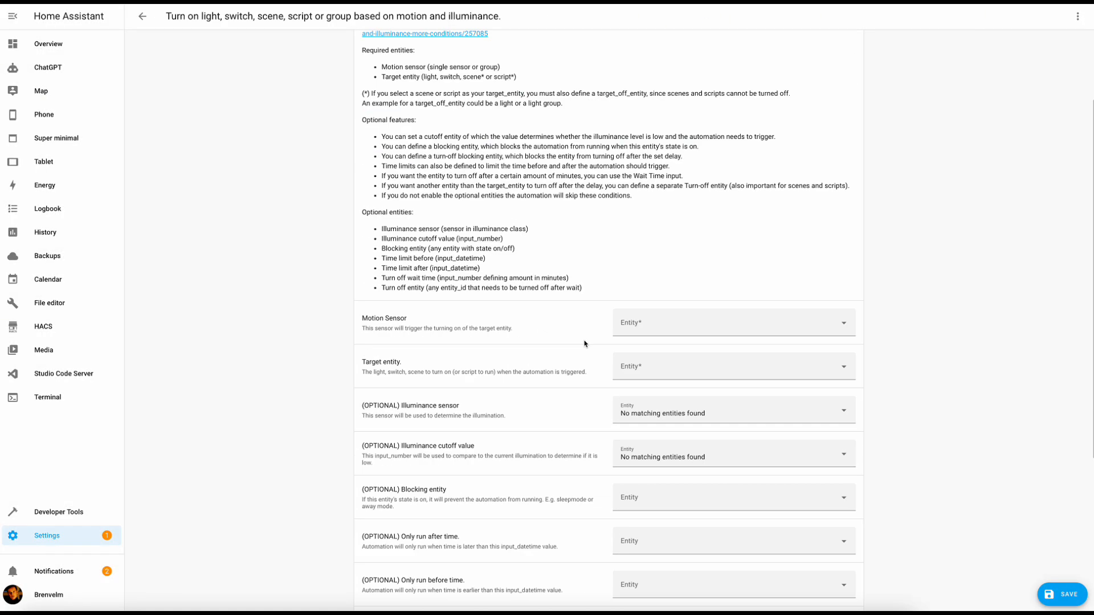
left_click(733, 323)
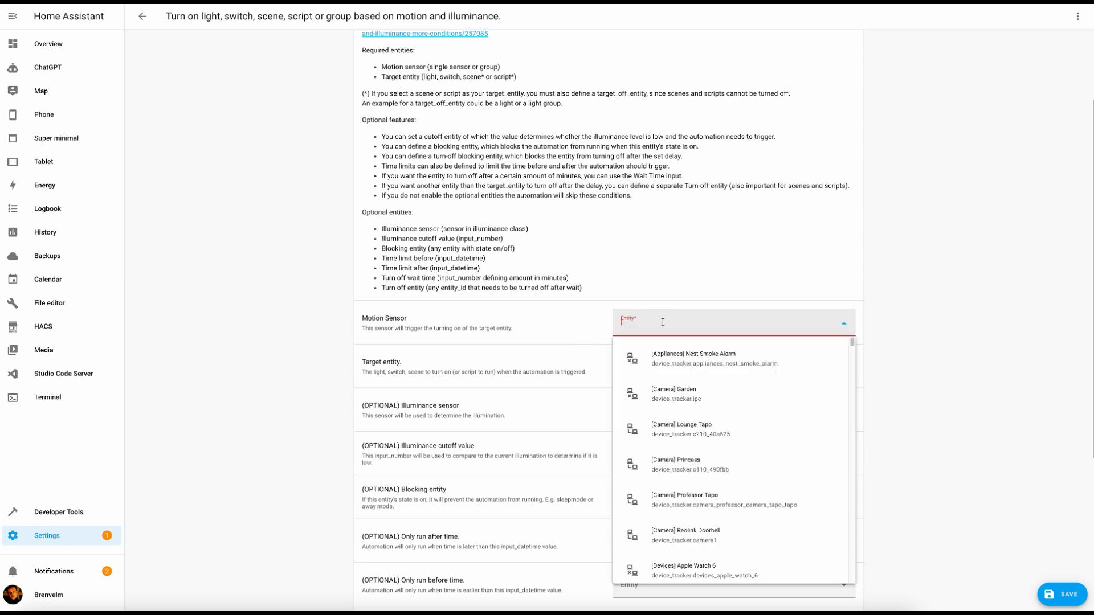
type("doorbell mo")
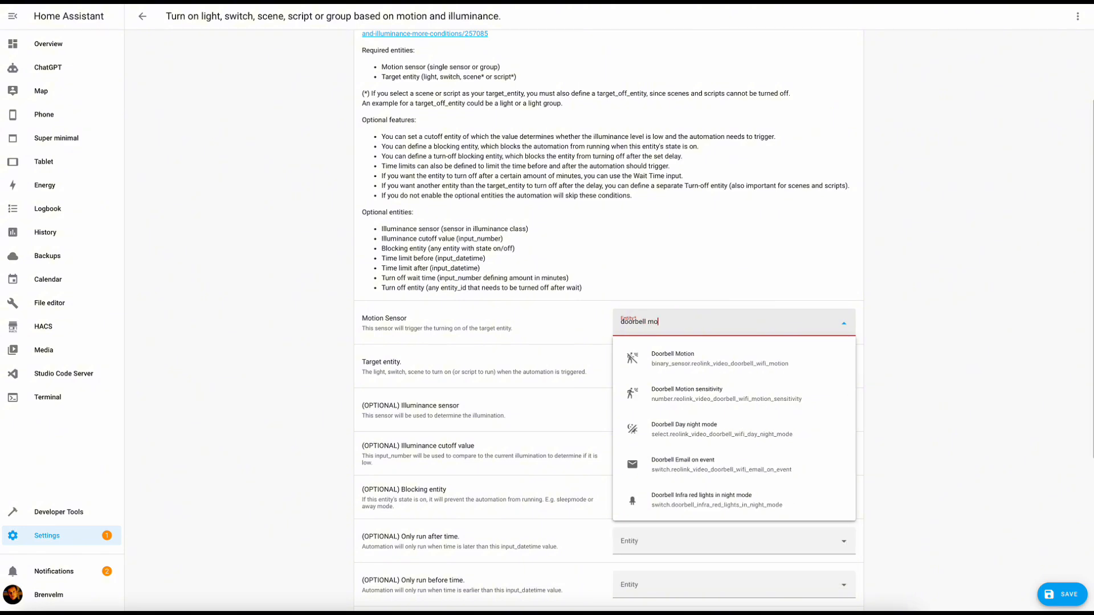
left_click(672, 358)
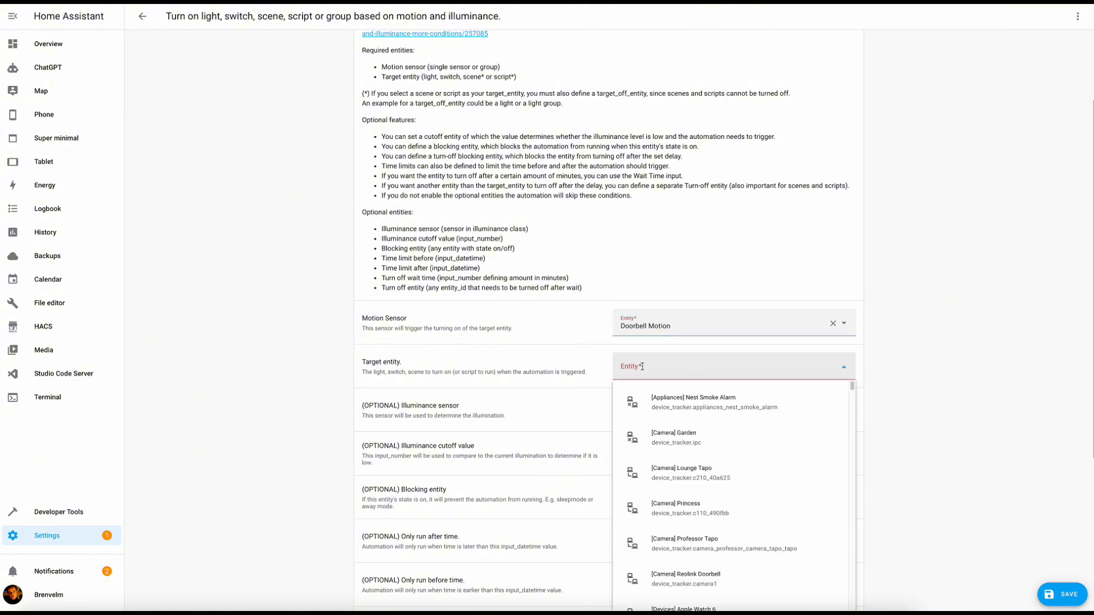
Set Kitchen Spotlights as the target light entity.
left_click(697, 366)
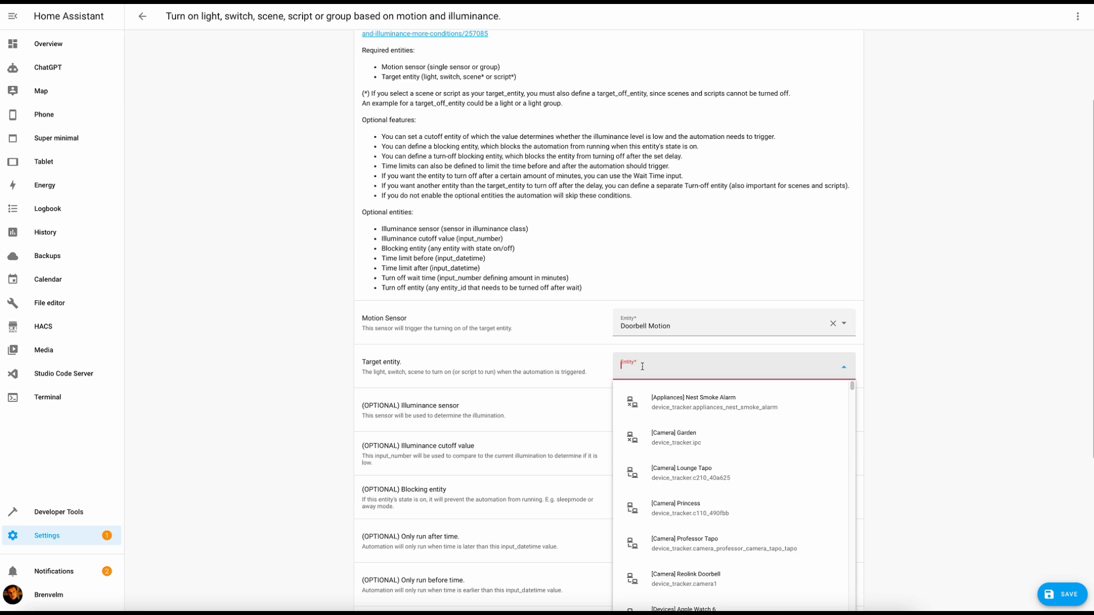
type("ki")
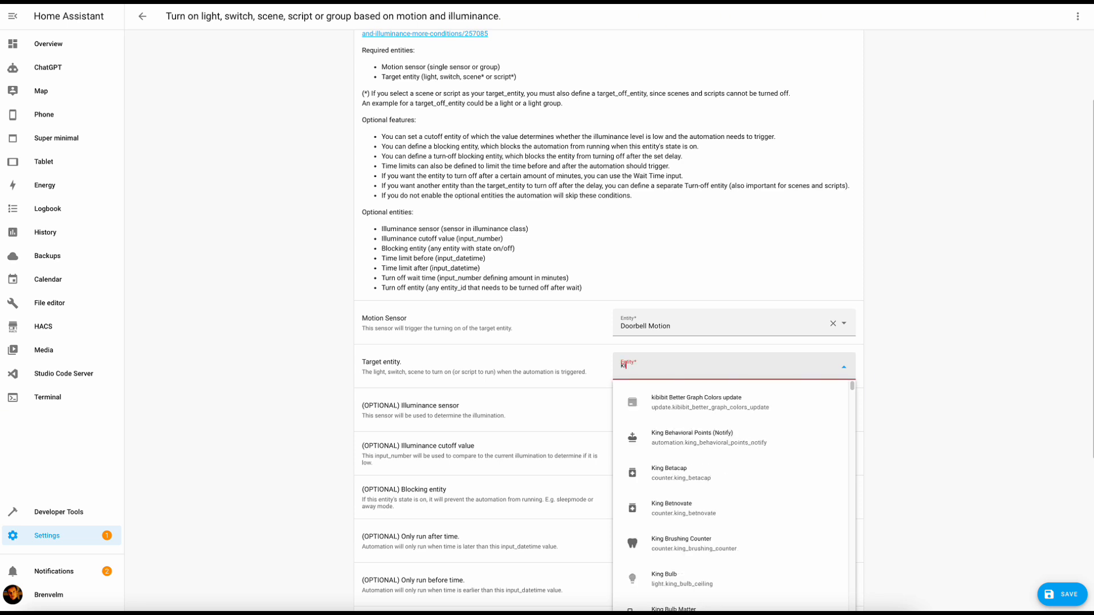
type("kitchb spl")
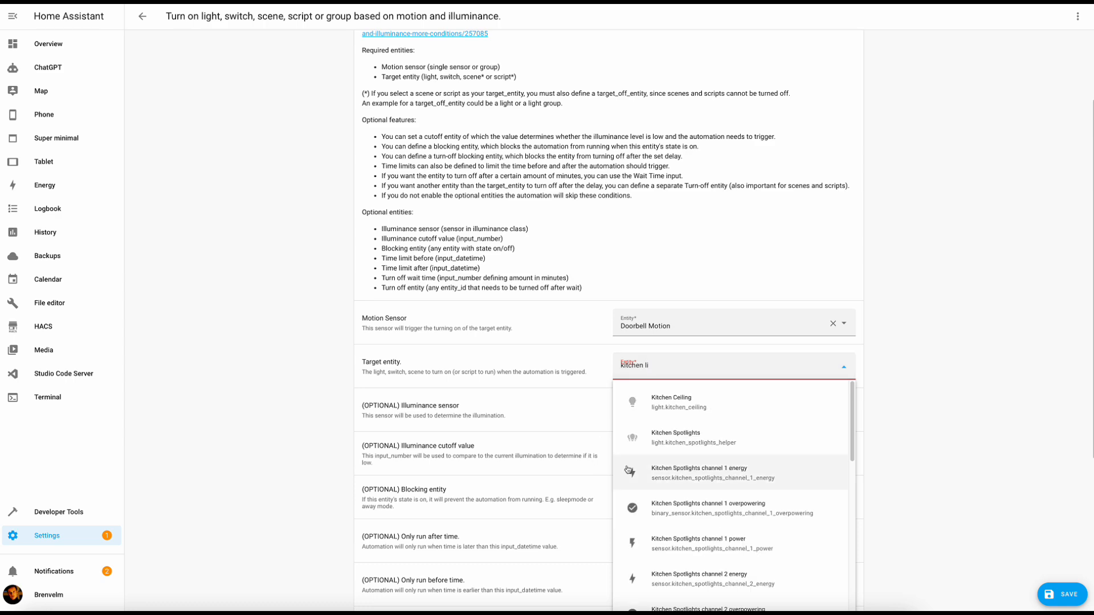
left_click(675, 436)
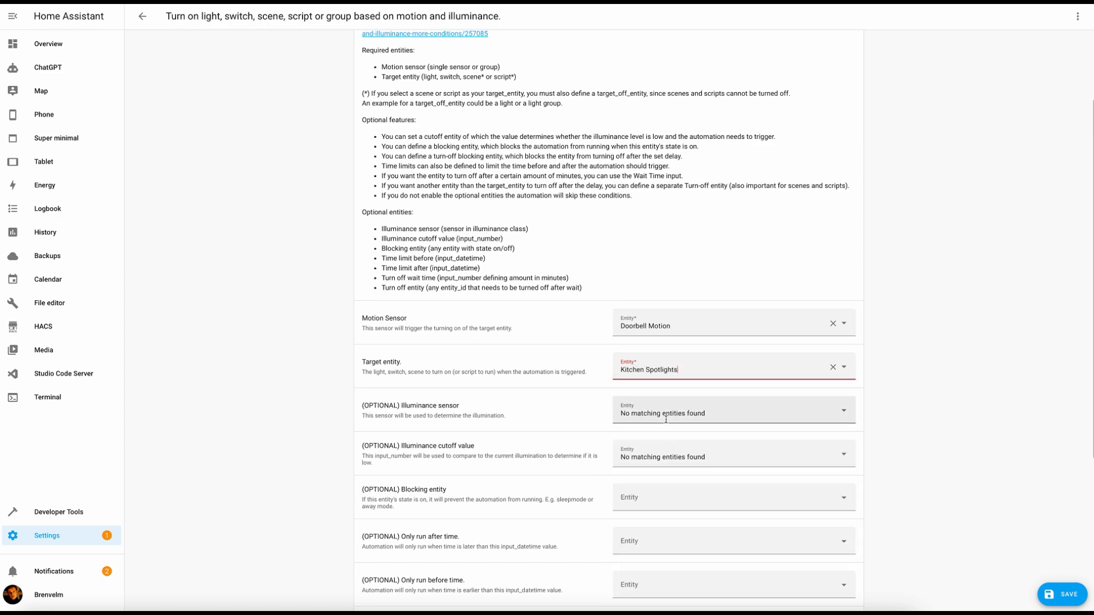
scroll("down", 3)
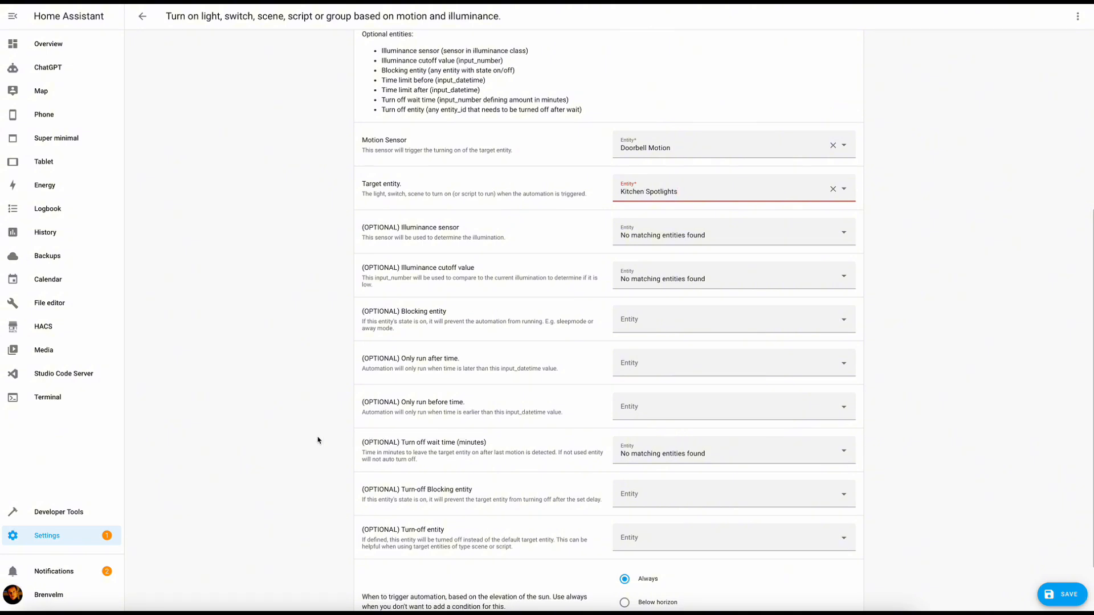
scroll("down", 3)
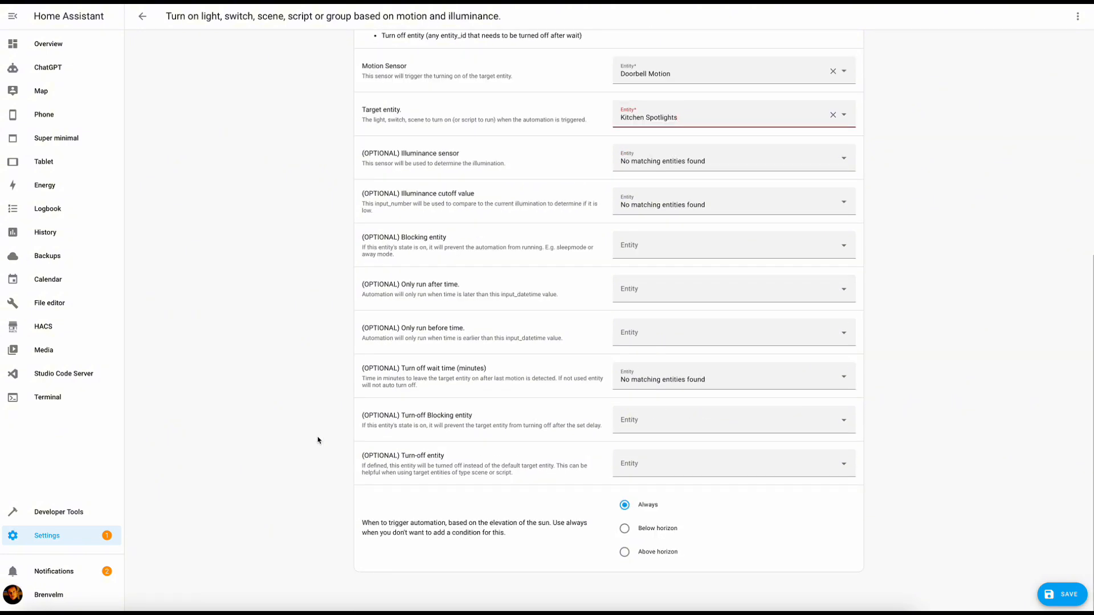